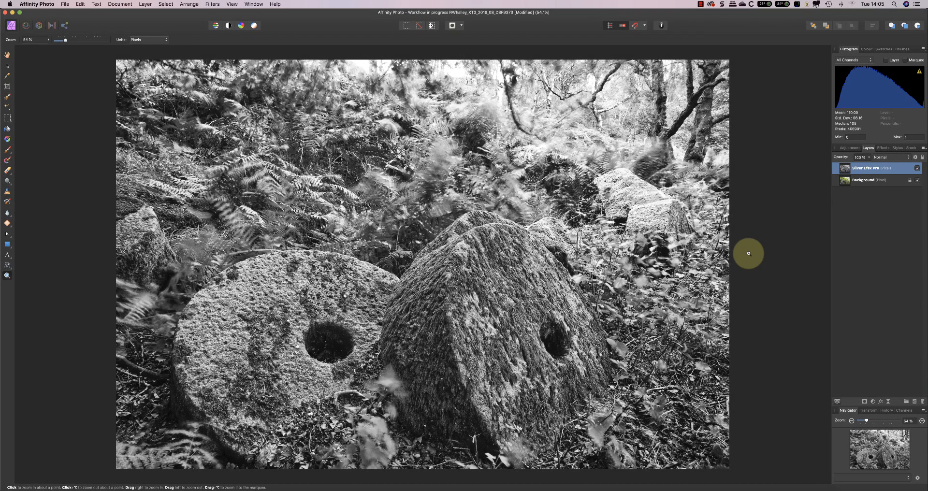
mouse_move(888, 204)
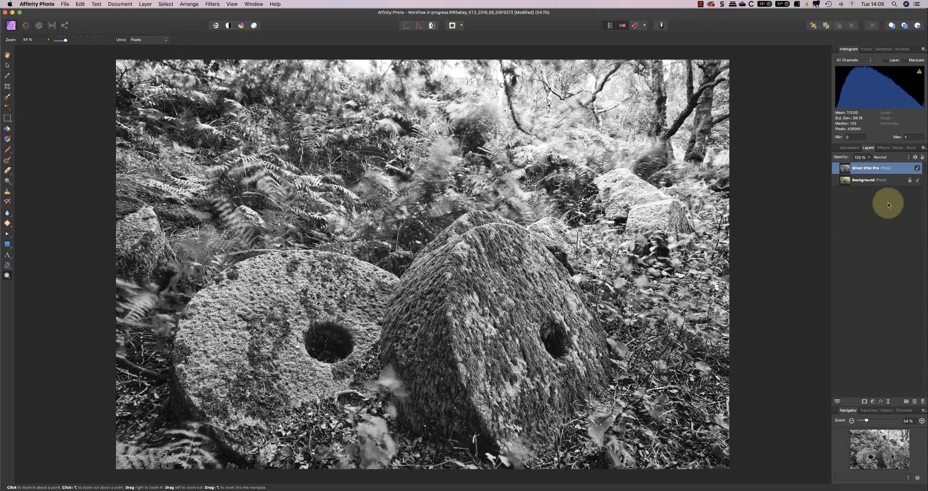
Step: Compare the Silver Efex Pro layer on and off, then duplicate it and rename the copy 'Dodge'
click(918, 168)
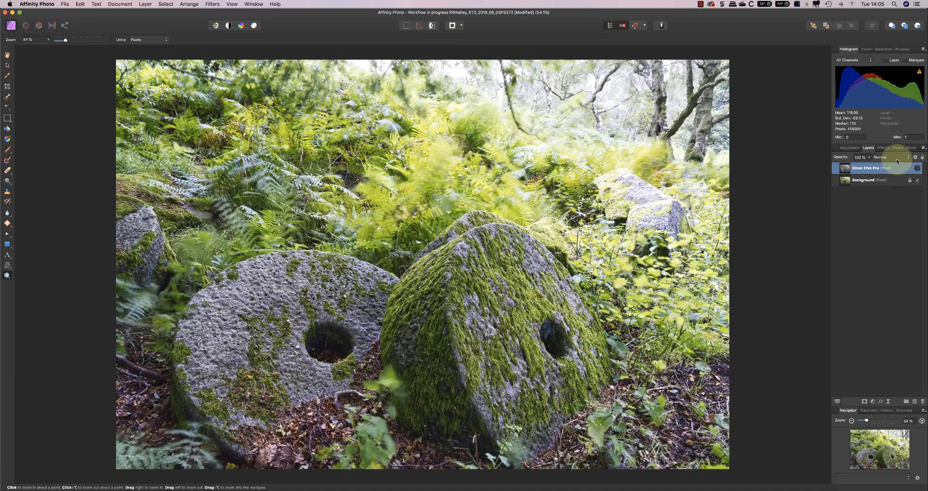
click(918, 168)
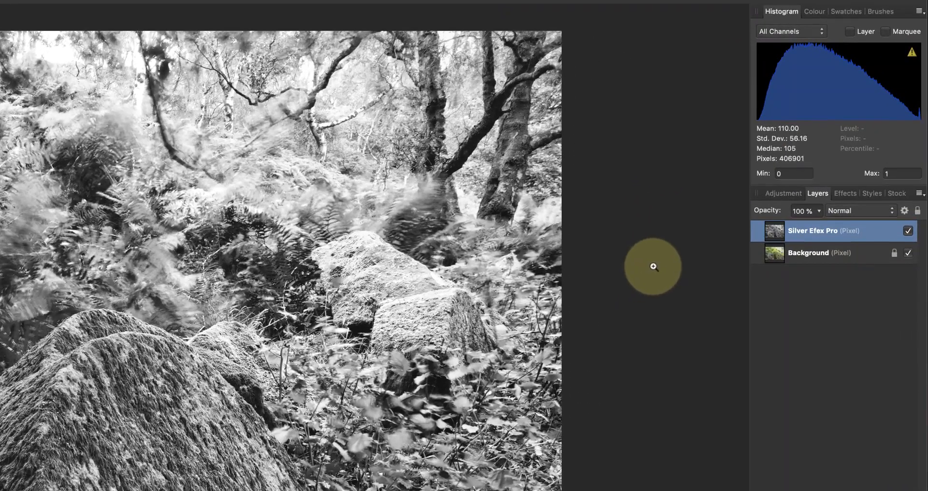
right_click(822, 230)
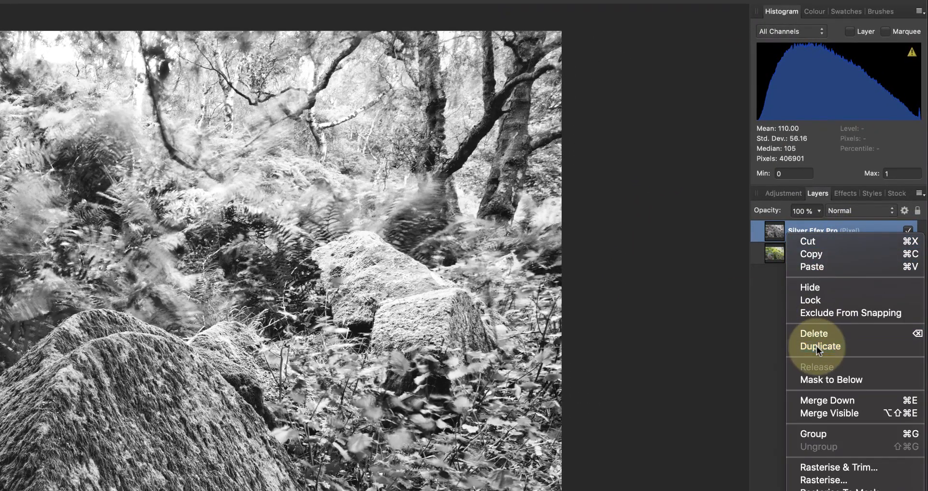
click(820, 346)
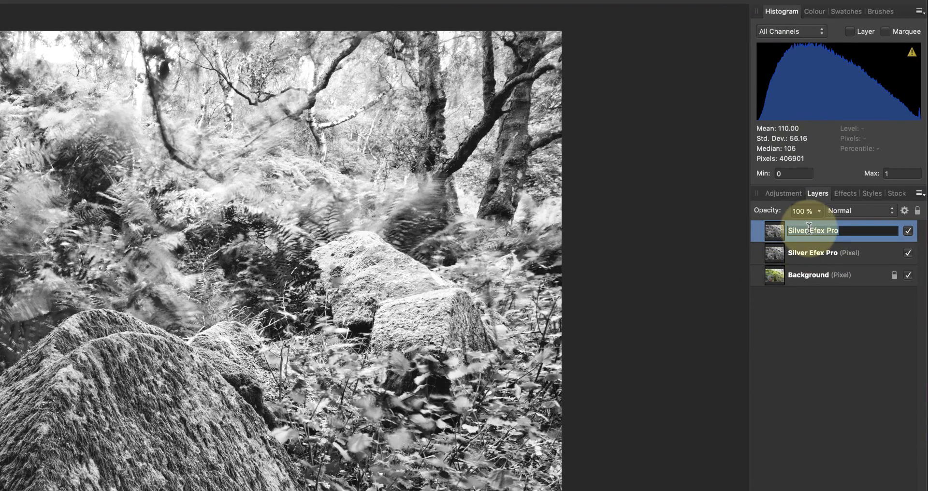
text(Dodge & Burn)
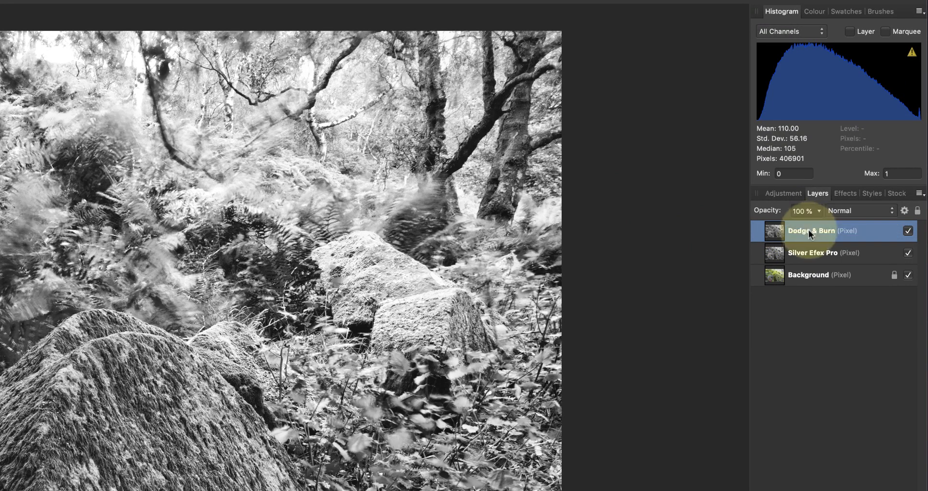
mouse_move(698, 286)
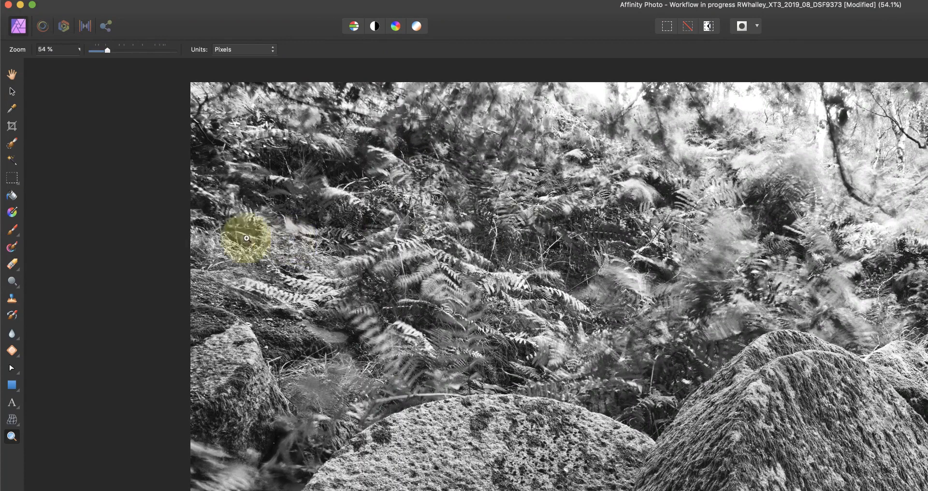
mouse_move(12, 282)
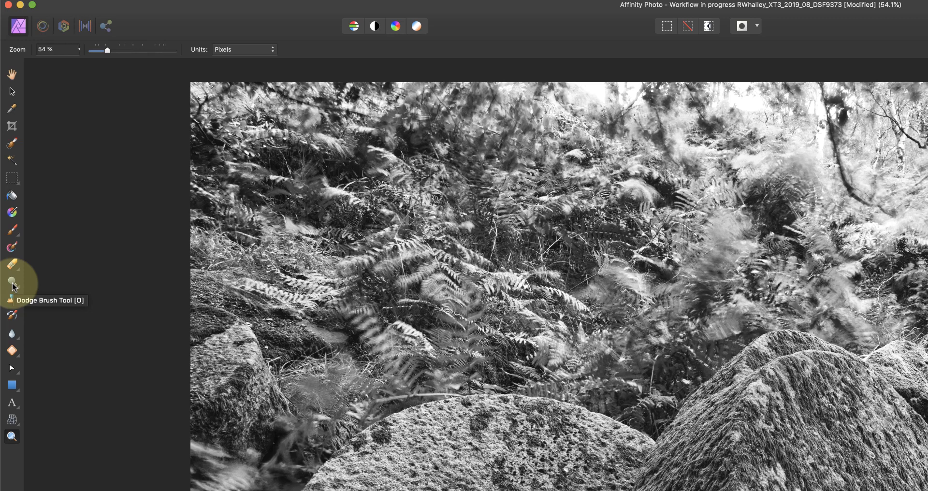
Step: Switch to the Dodge Brush Tool to lighten areas of the image
click(12, 282)
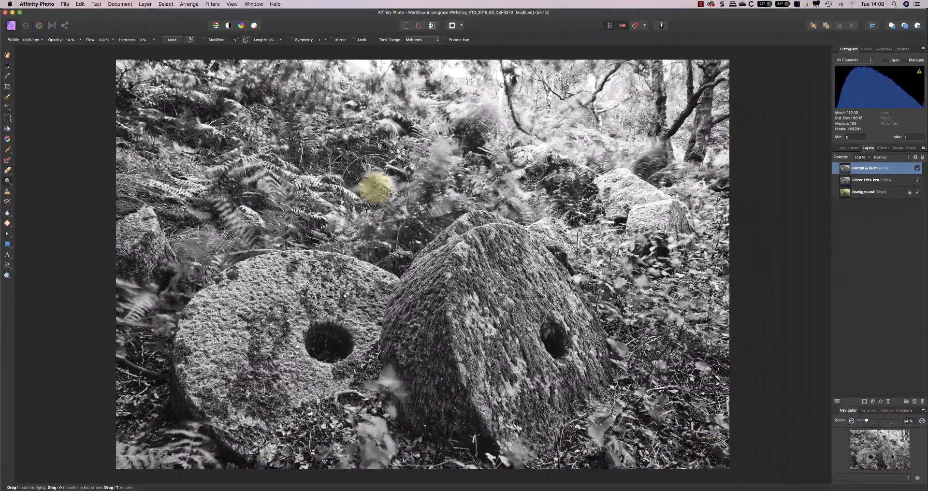
Step: Dodge the face, sides and lower part of the left millstone, raising brush opacity to 30% partway
drag(376, 184, 260, 379)
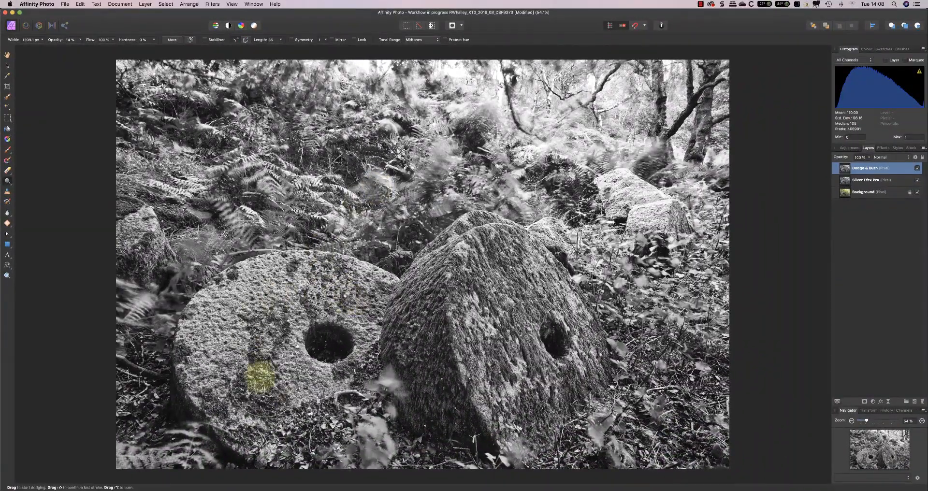
drag(263, 376, 357, 310)
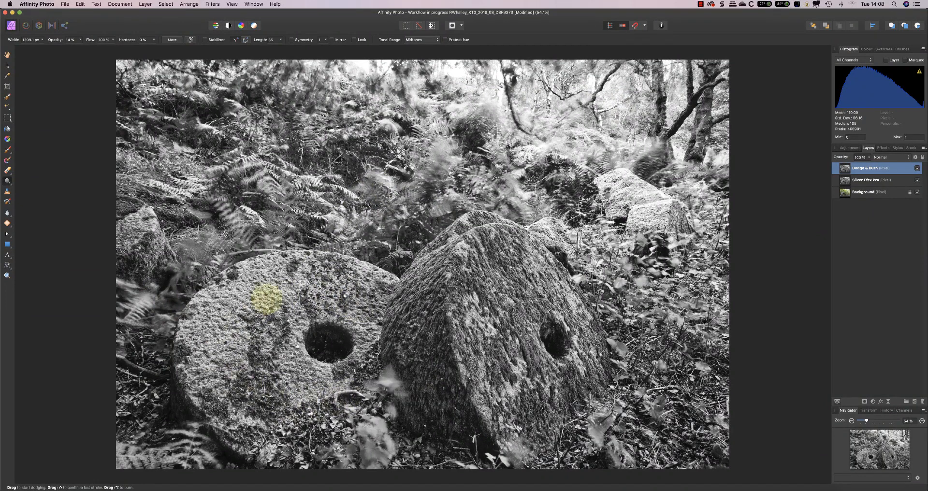
drag(267, 296, 257, 304)
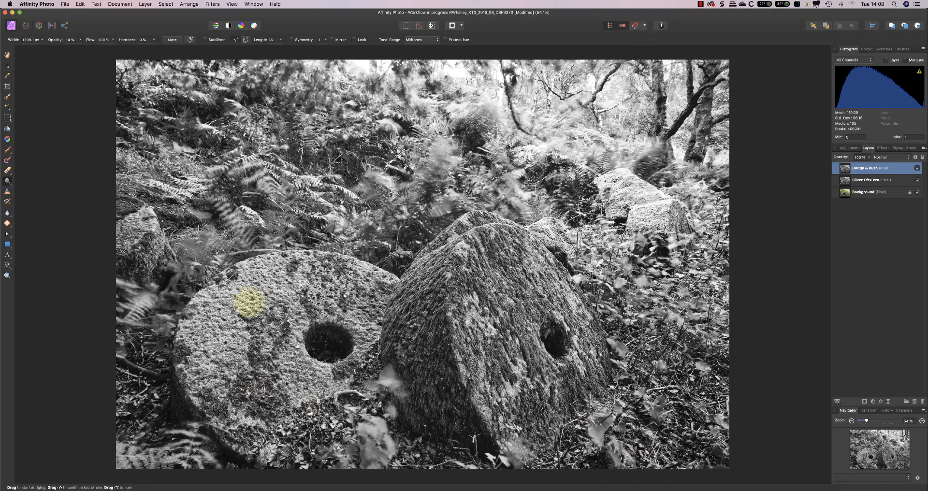
drag(249, 302, 248, 347)
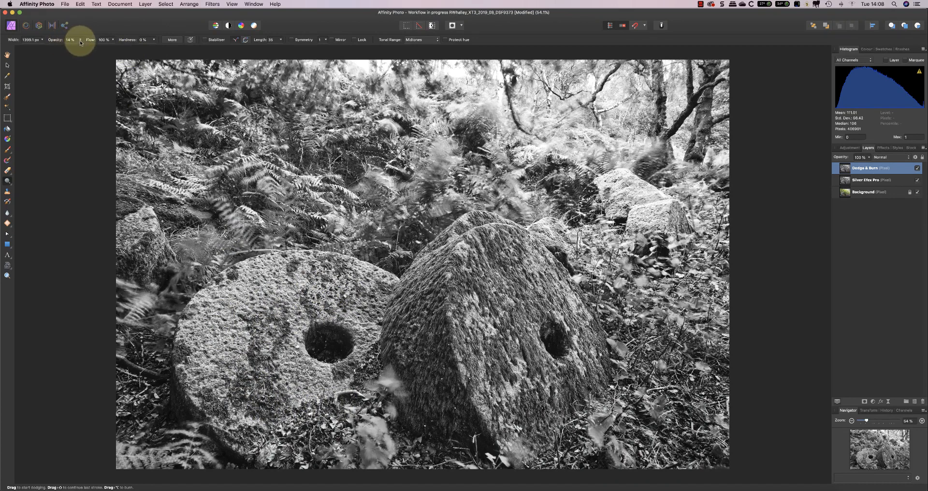
drag(71, 47, 84, 48)
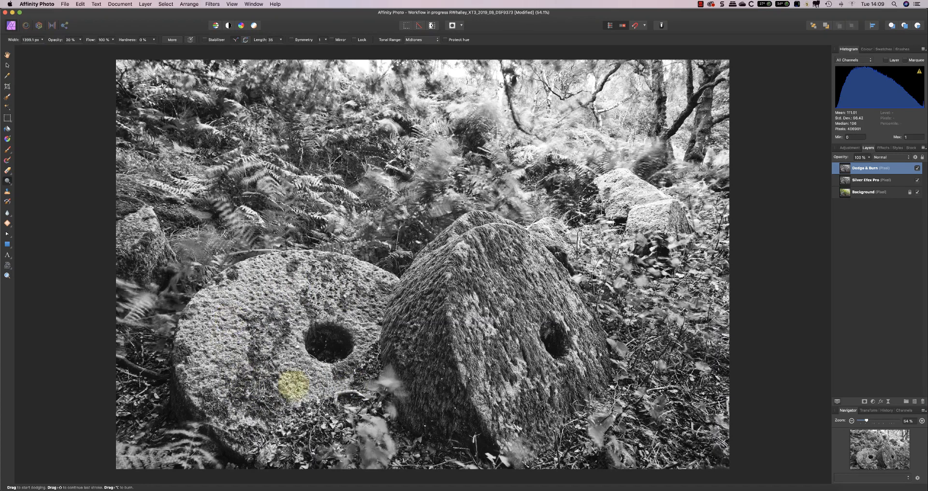
drag(290, 384, 284, 298)
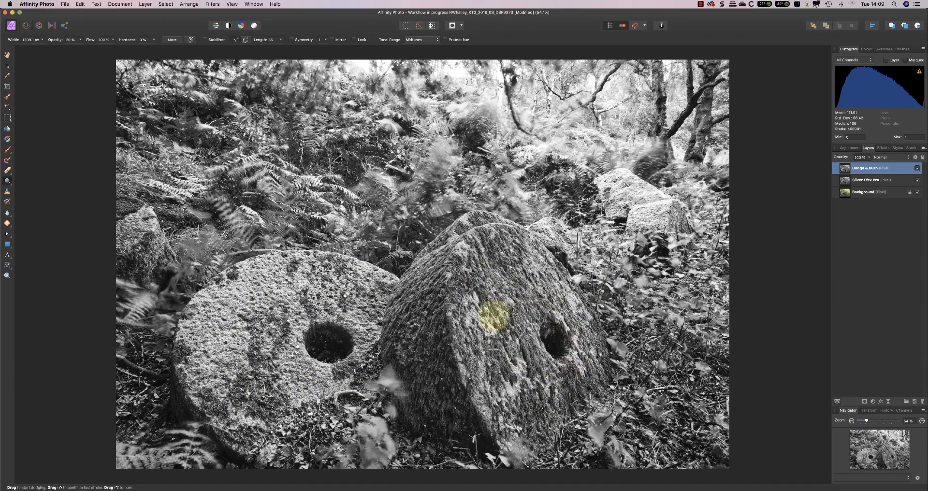
Step: Dodge the right millstone's face and hole, the rock behind the left stone and the ferns above
drag(488, 320, 515, 381)
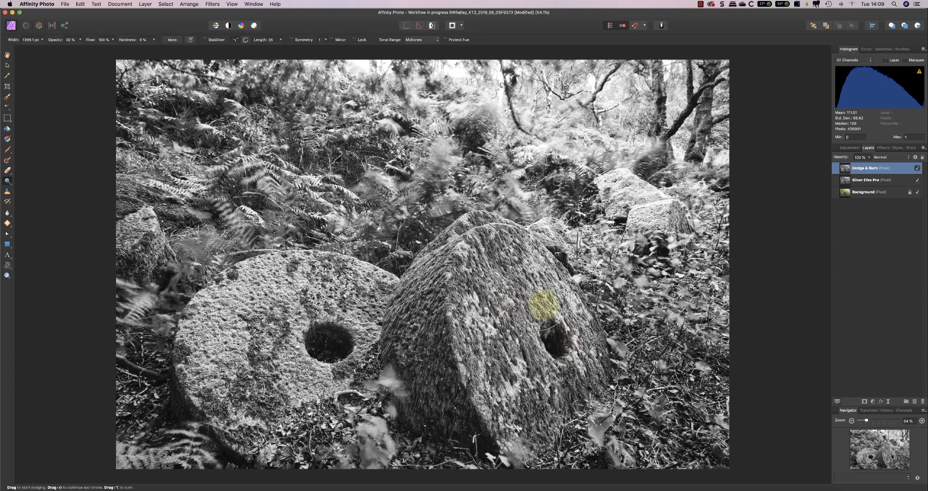
drag(539, 301, 628, 255)
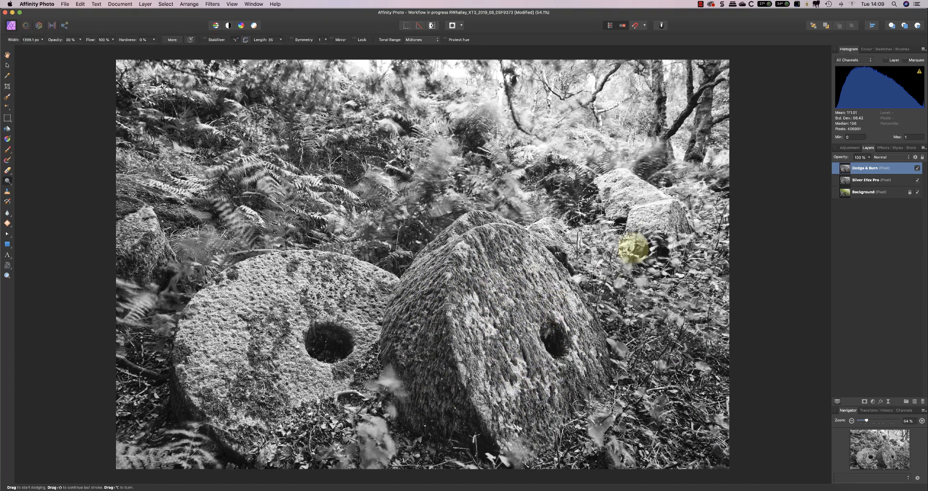
mouse_move(106, 279)
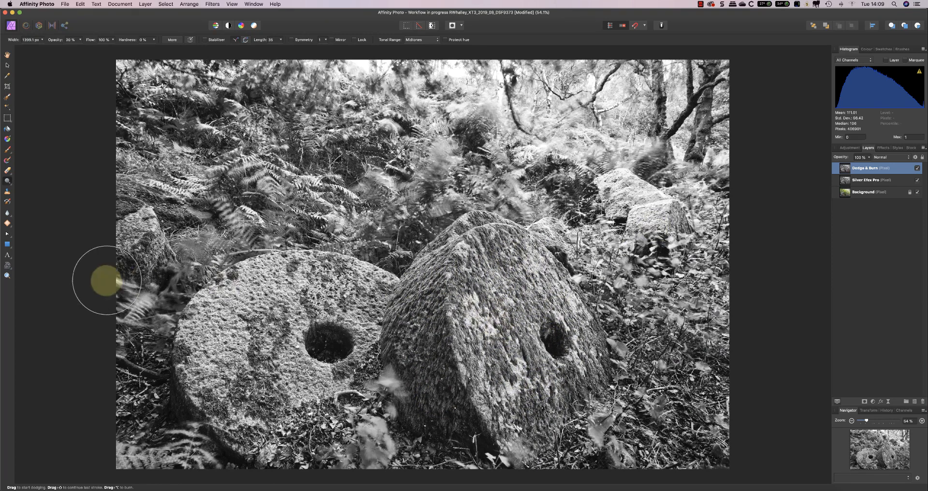
drag(106, 281, 195, 240)
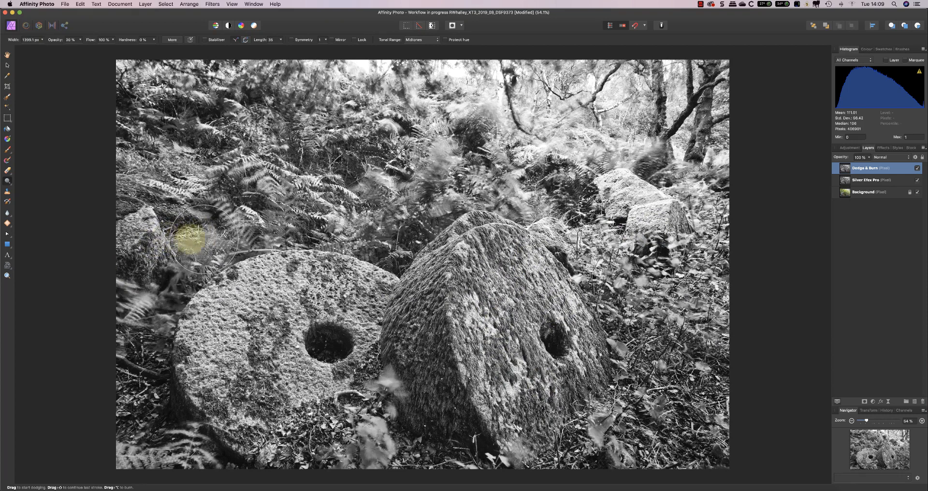
drag(196, 240, 228, 212)
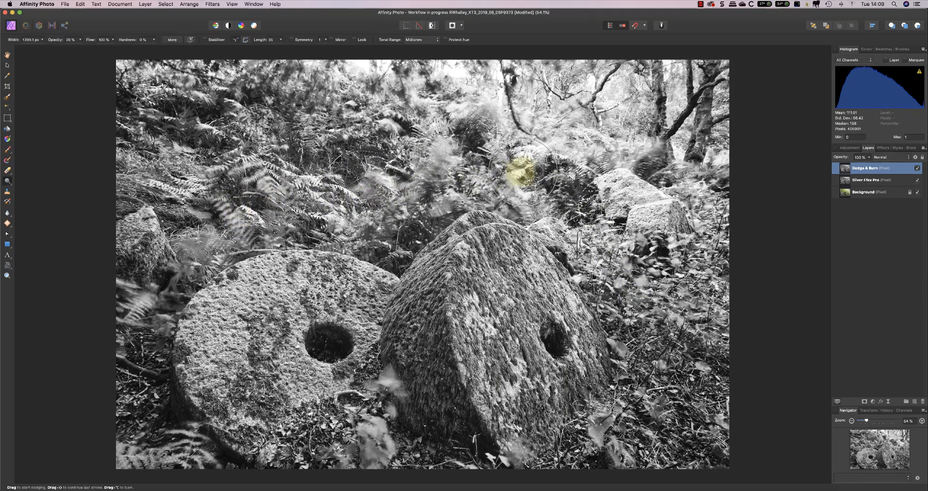
drag(520, 171, 553, 196)
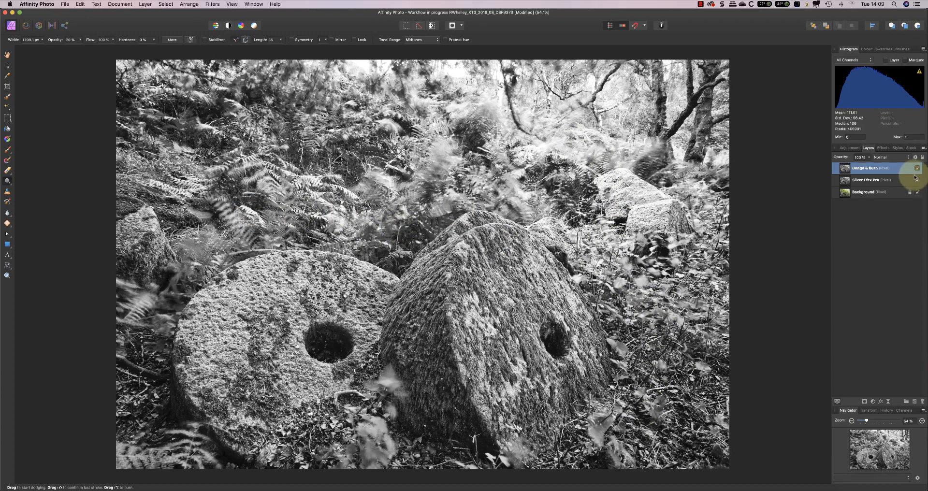
Step: Switch to burning and raise the brush Hardness to about 31%
click(918, 168)
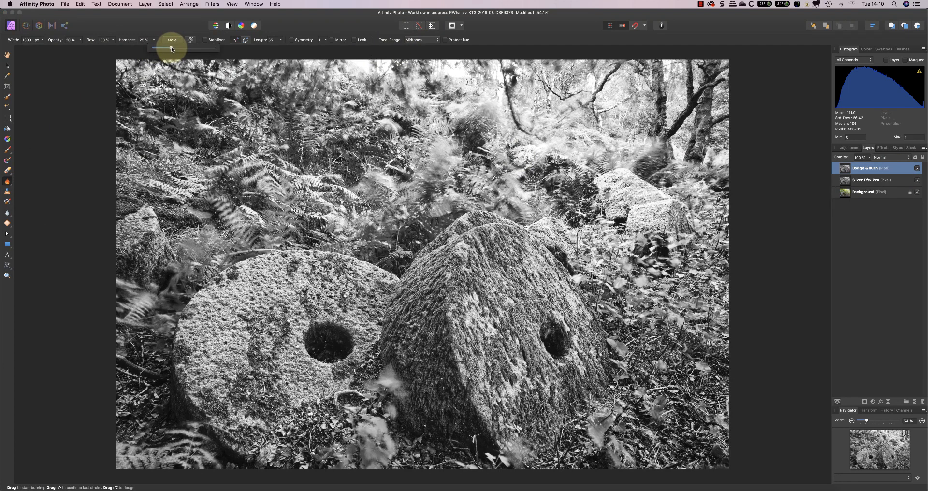
drag(169, 45, 172, 45)
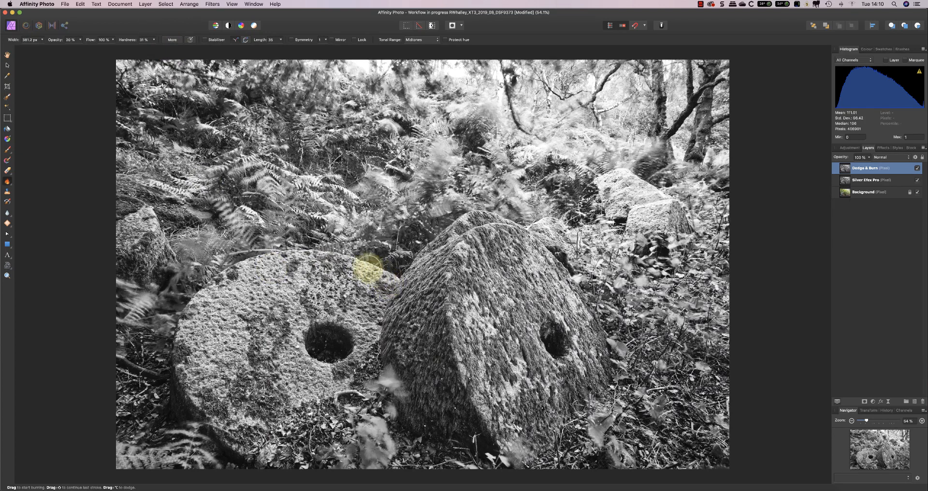
Step: Burn the gap and shadow between the millstones, the left foliage and the edge behind the right stone
drag(368, 269, 189, 275)
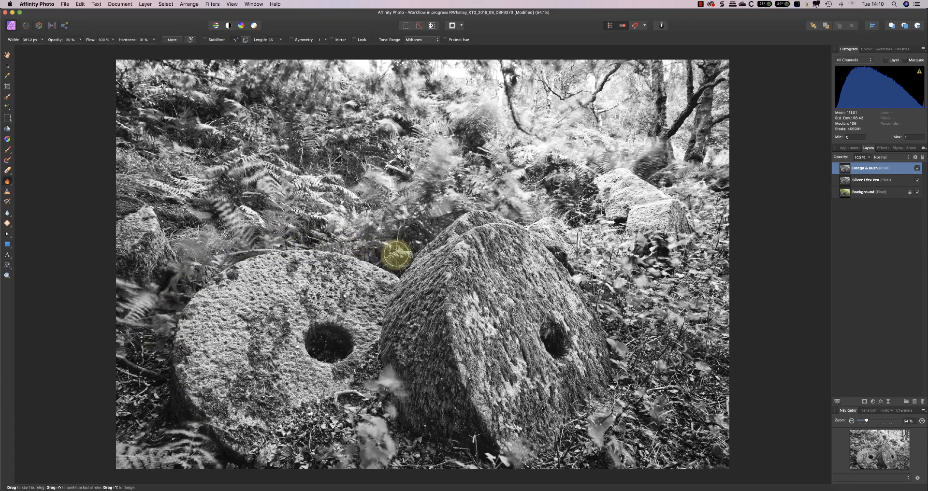
drag(397, 253, 167, 337)
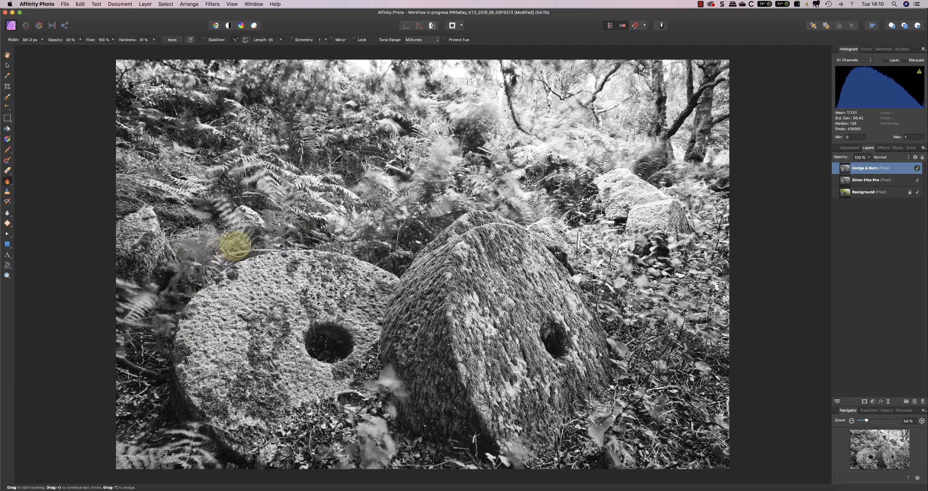
drag(236, 246, 393, 259)
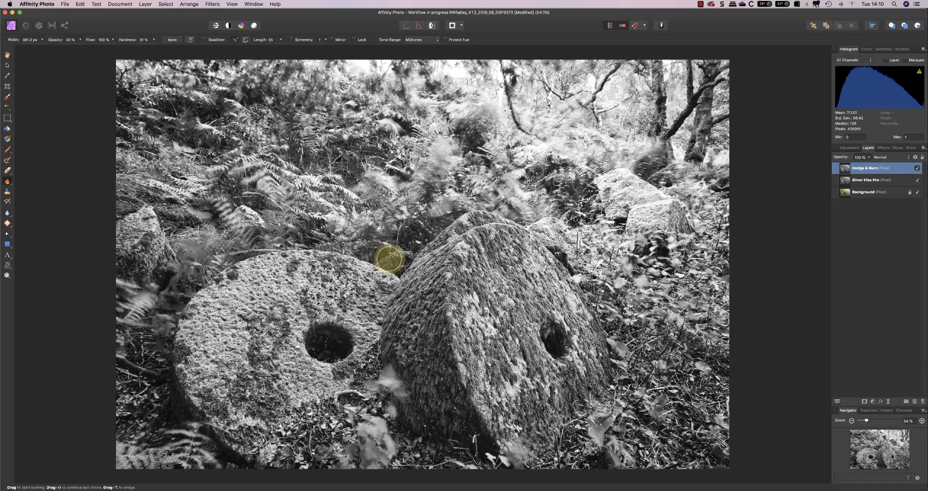
drag(389, 258, 154, 310)
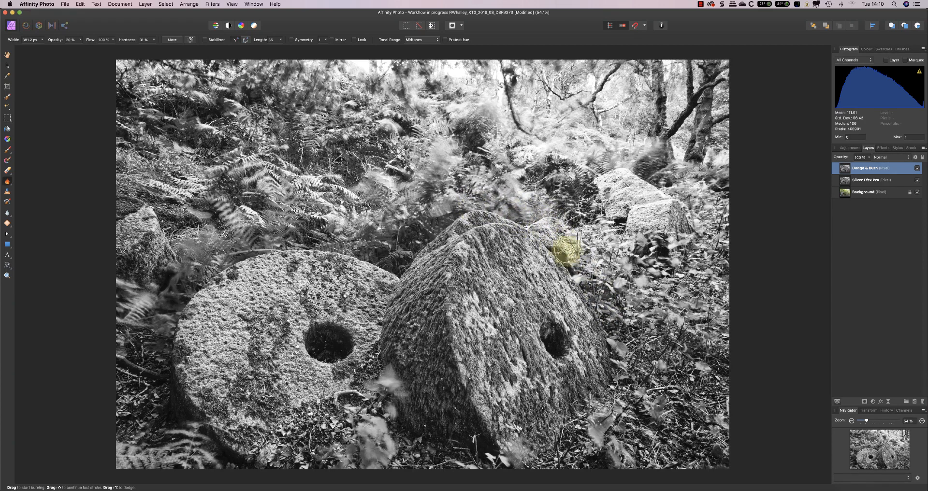
drag(568, 246, 391, 376)
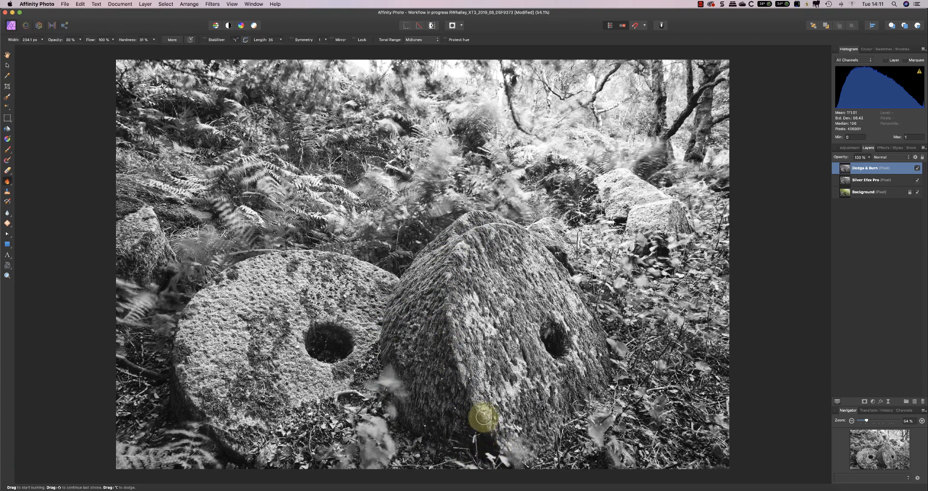
Step: Burn the base, top and lower face of the right millstone for more depth
drag(482, 421, 455, 294)
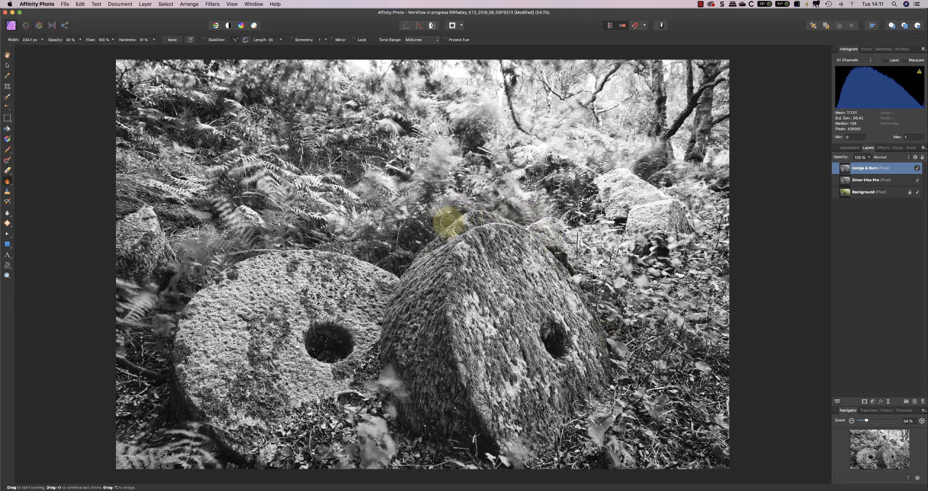
drag(446, 222, 390, 302)
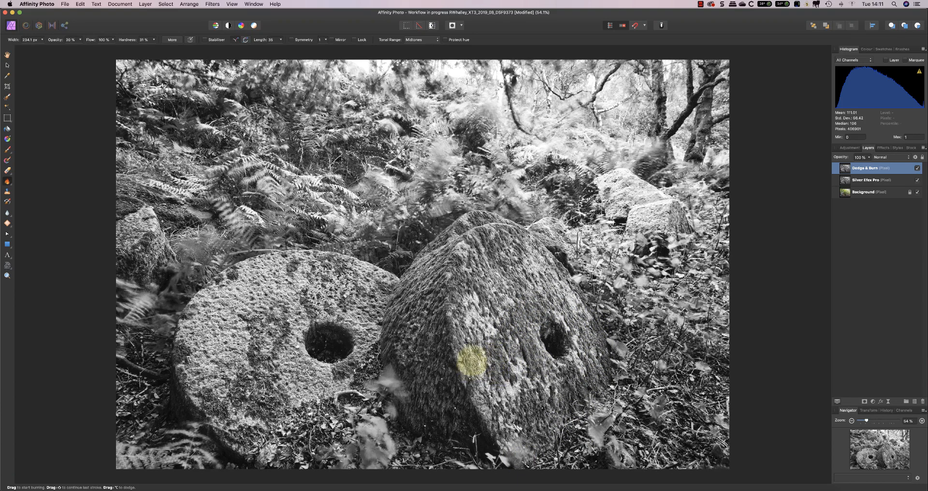
drag(473, 359, 466, 382)
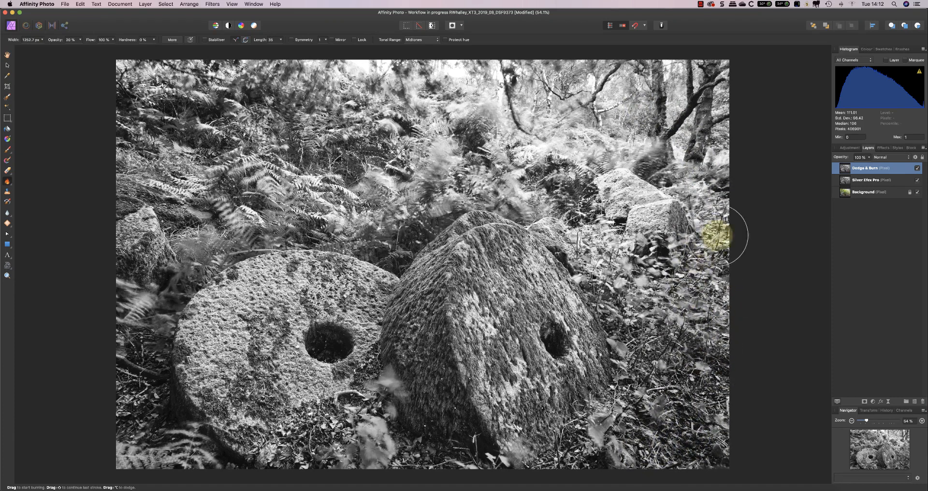
mouse_move(573, 461)
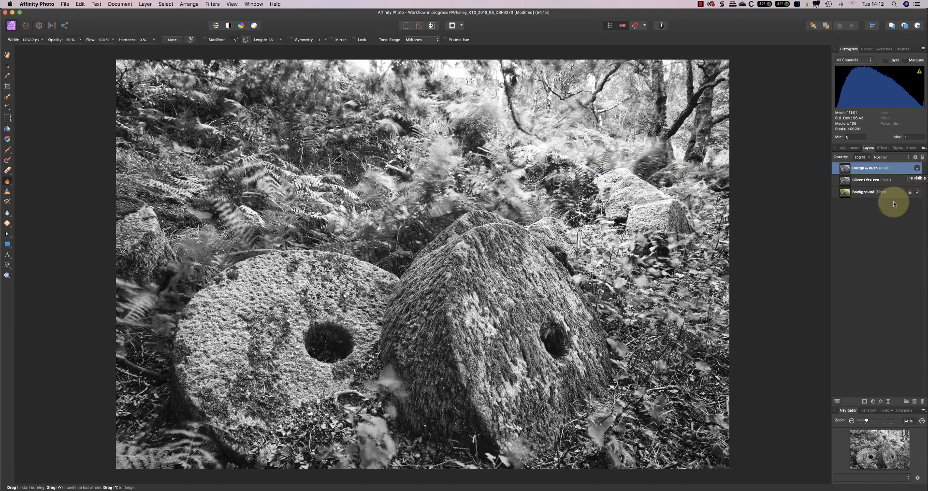
mouse_move(441, 299)
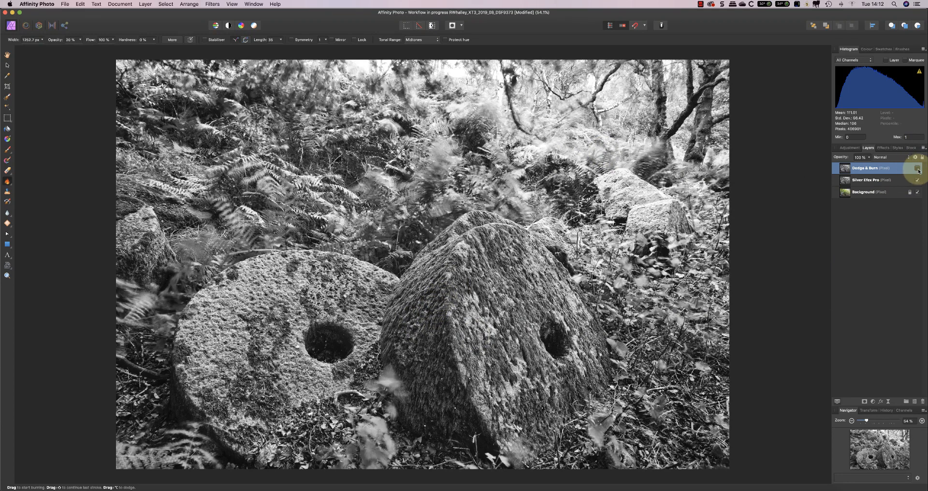
Step: Toggle the Dodge & Burn layer's visibility to compare with and without it
click(424, 175)
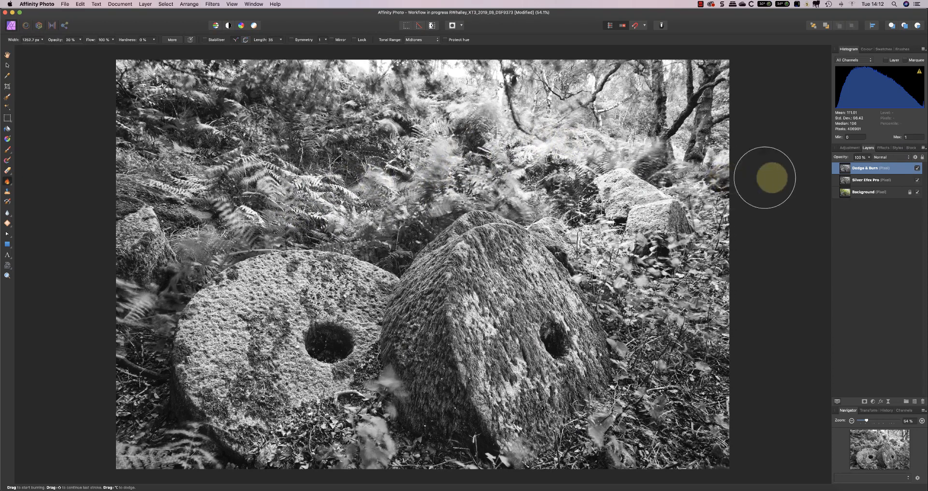
mouse_move(23, 165)
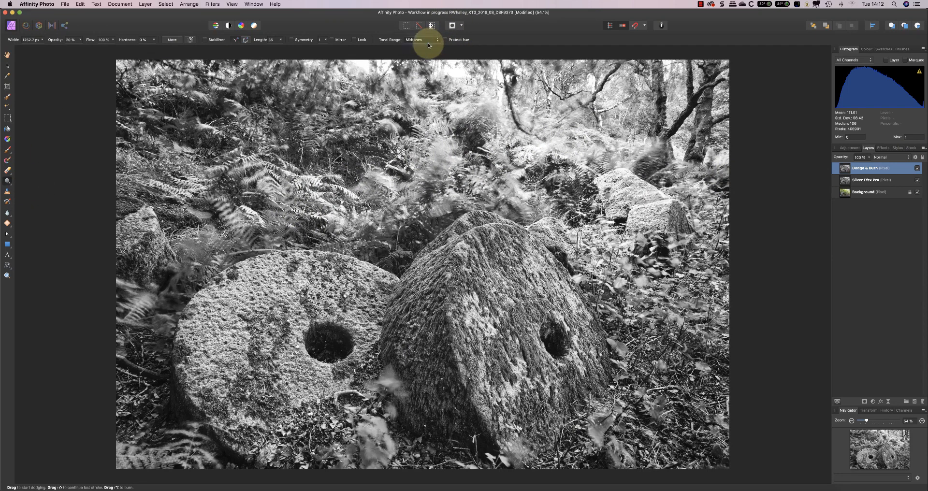
Step: Set the dodge Tonal Range to Highlights and brighten the ferns and upper-centre foliage
click(418, 40)
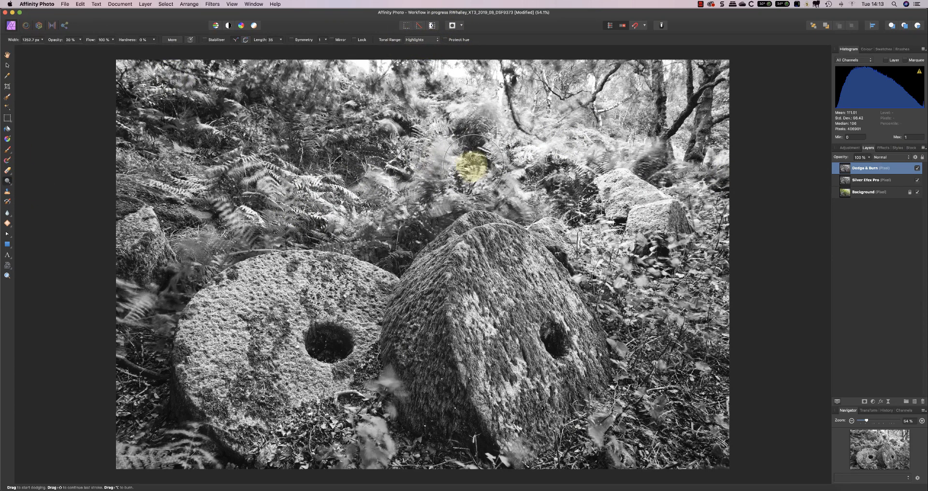
drag(470, 161, 255, 200)
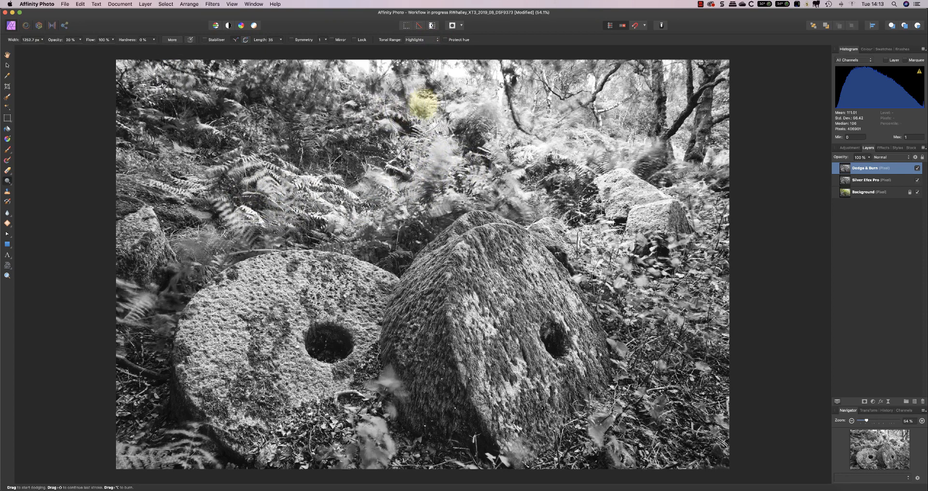
drag(424, 104, 613, 171)
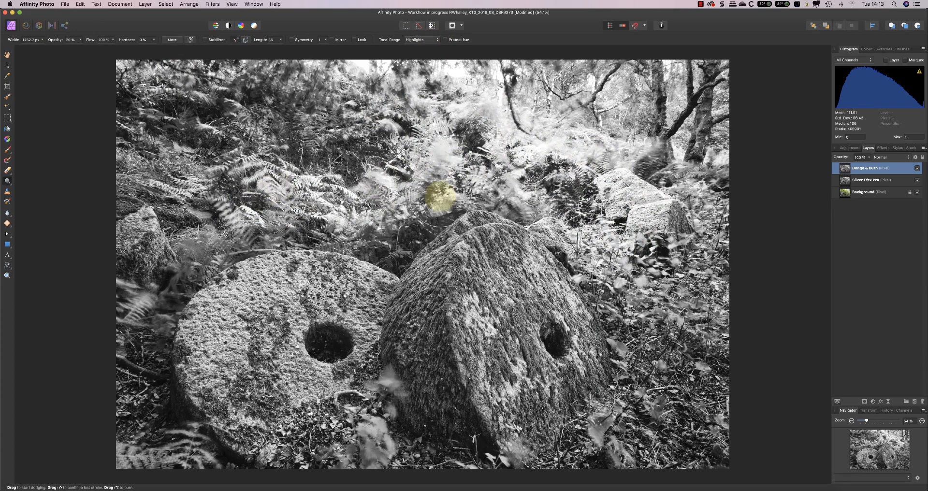
mouse_move(772, 238)
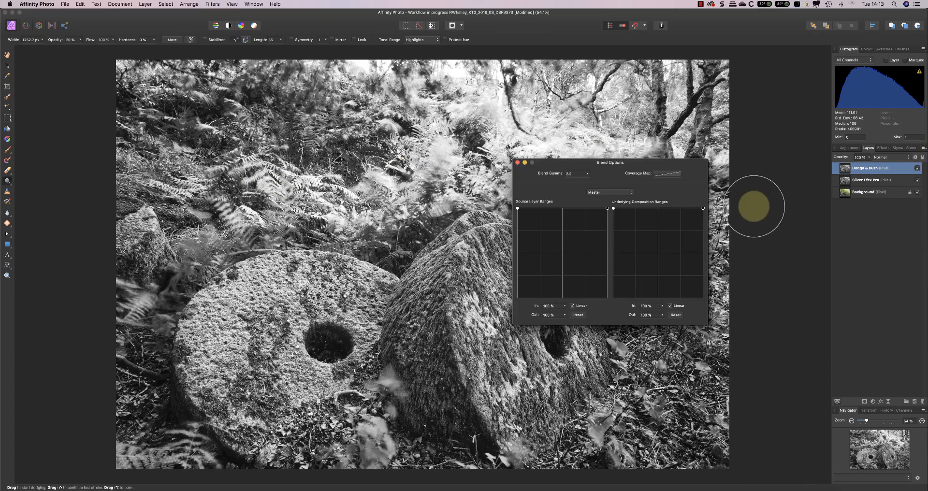
Step: In Blend Options, drag the highlight end of the underlying blend range down to fade the effect in bright tones
drag(610, 162, 577, 160)
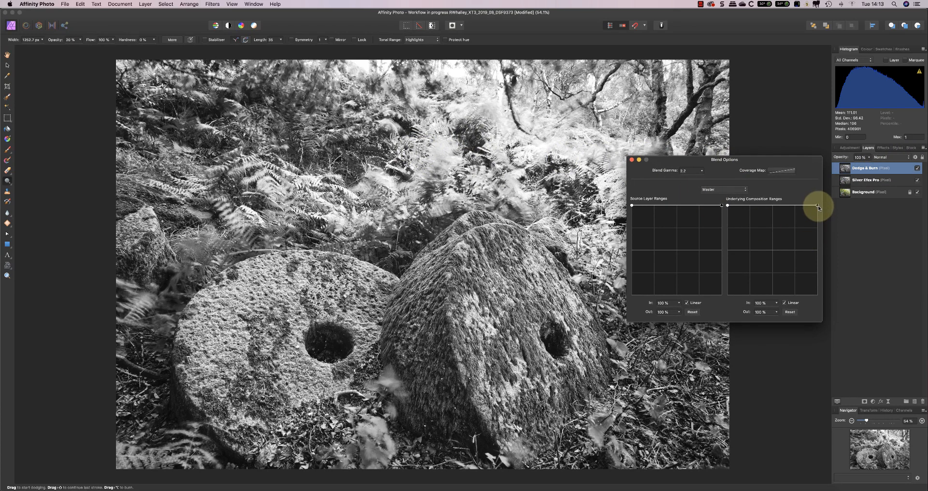
drag(818, 205, 819, 211)
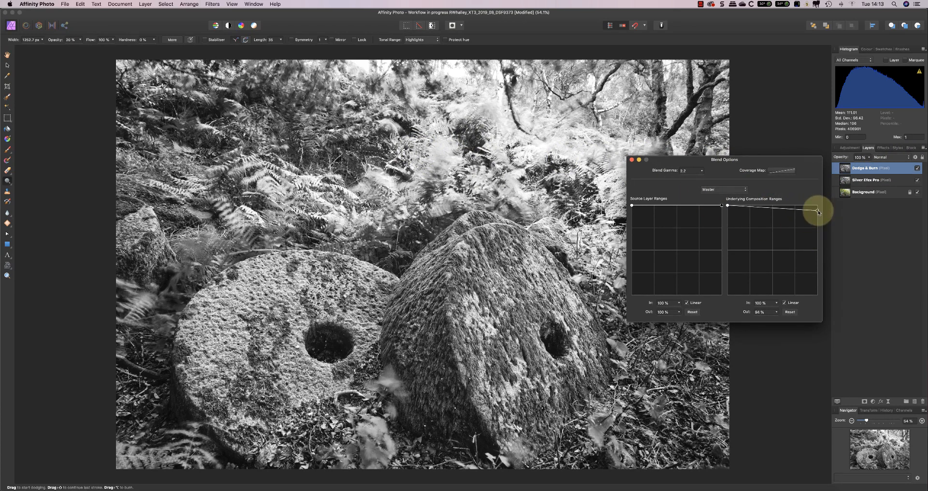
drag(818, 212, 817, 242)
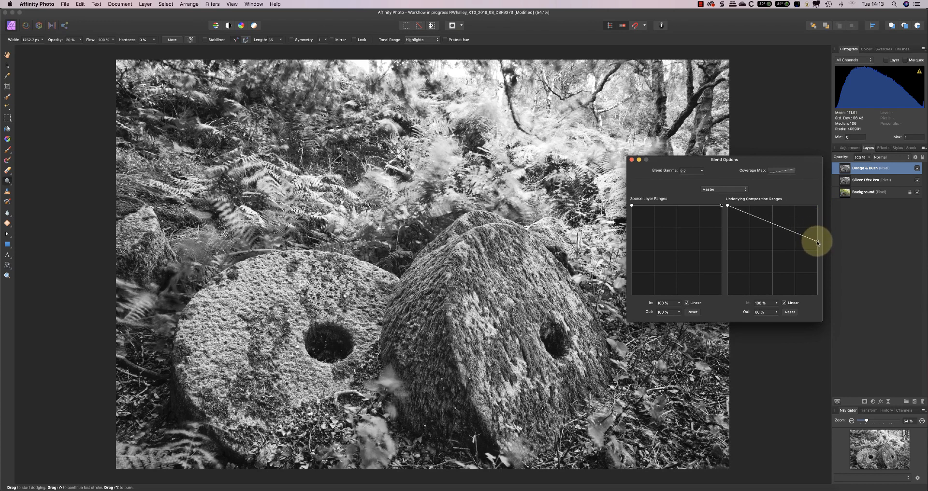
drag(816, 243, 816, 223)
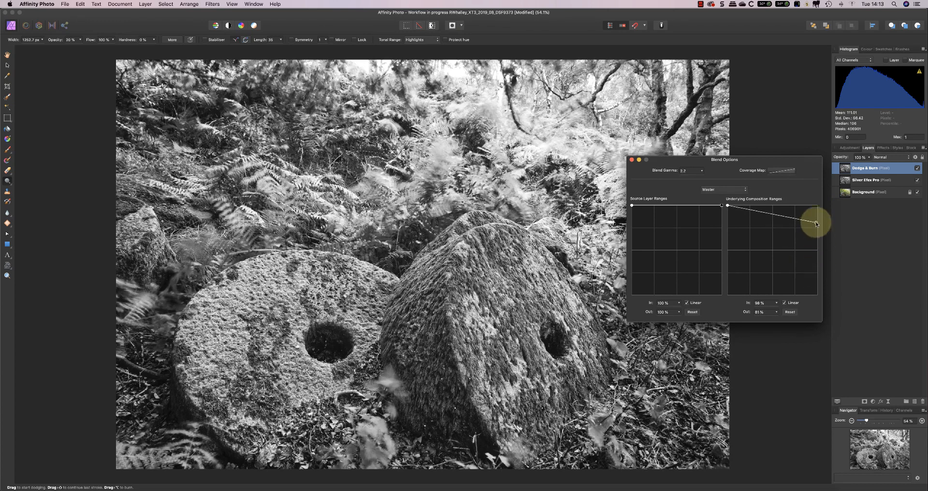
drag(815, 223, 820, 279)
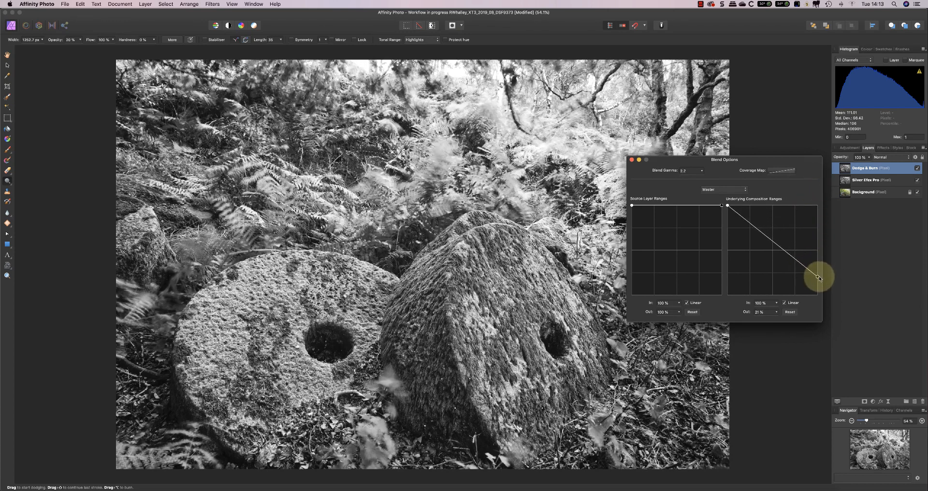
drag(820, 279, 816, 293)
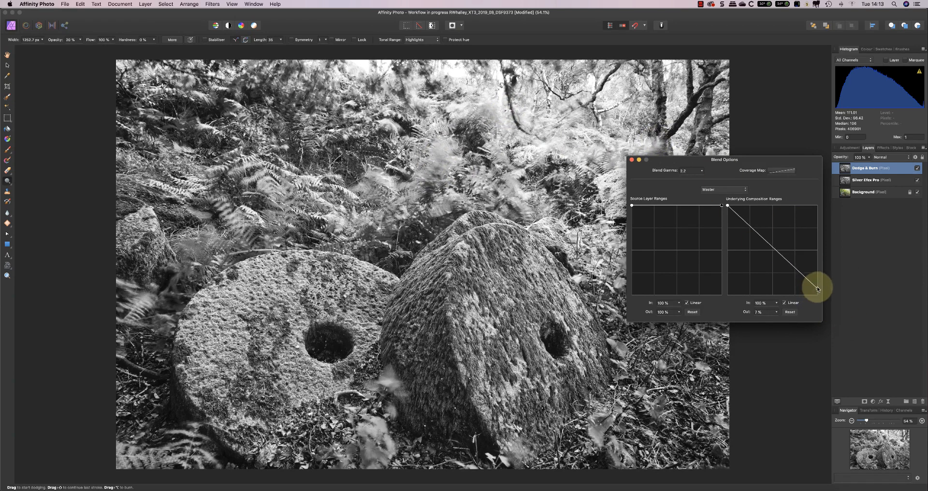
drag(818, 288, 819, 245)
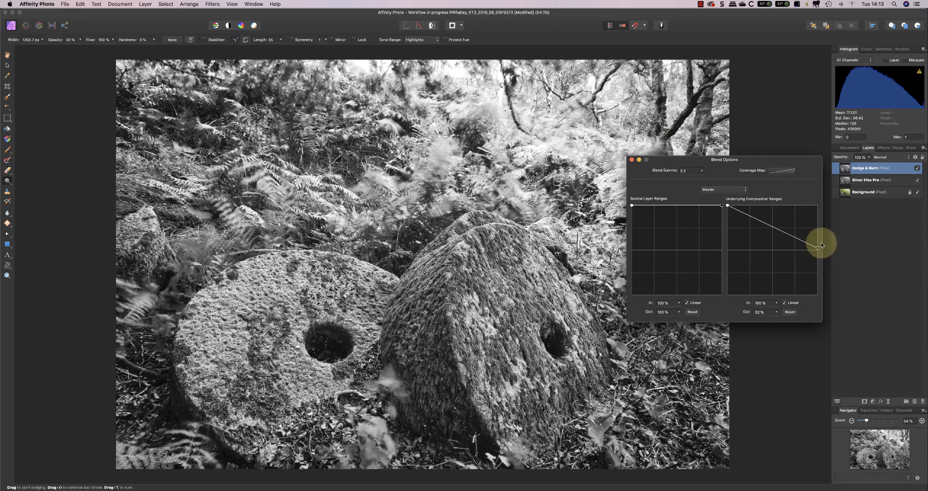
drag(819, 247, 818, 215)
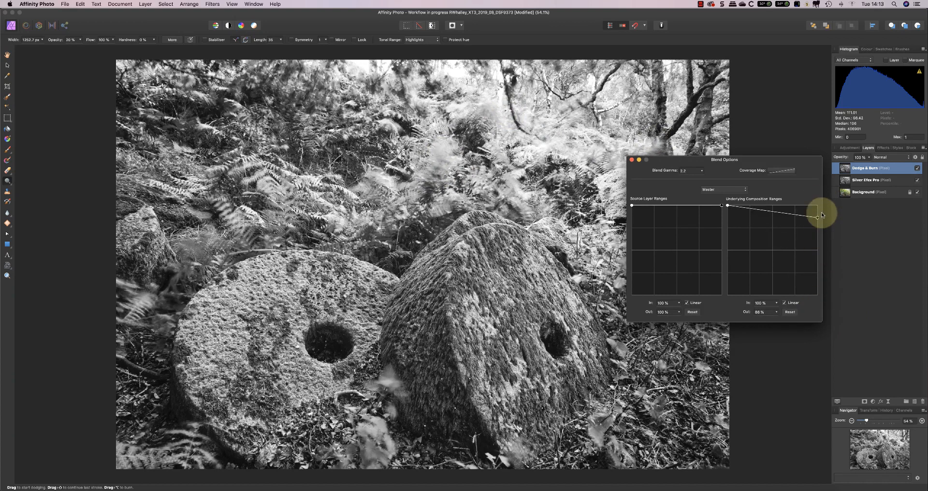
drag(818, 217, 818, 260)
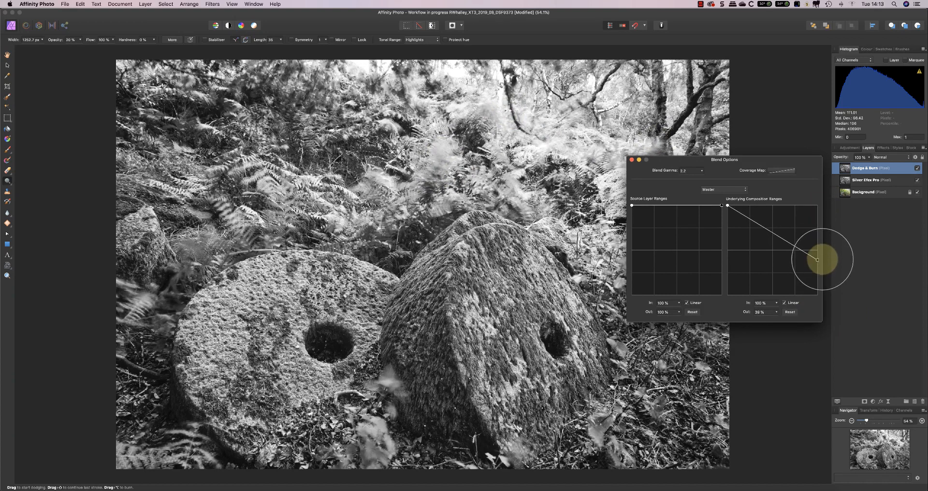
drag(817, 259, 793, 252)
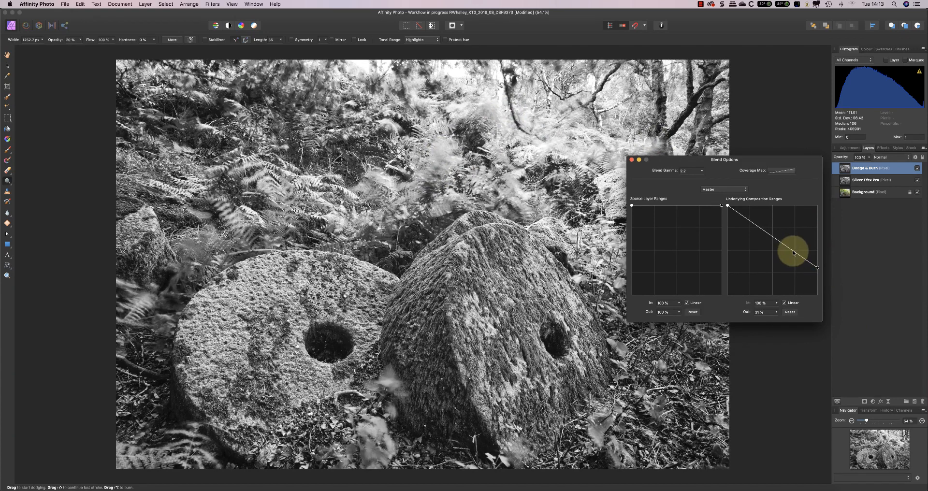
Step: Add midpoints shaping the curve, ease the effect in the deepest shadows, and close the dialog
drag(795, 253, 795, 240)
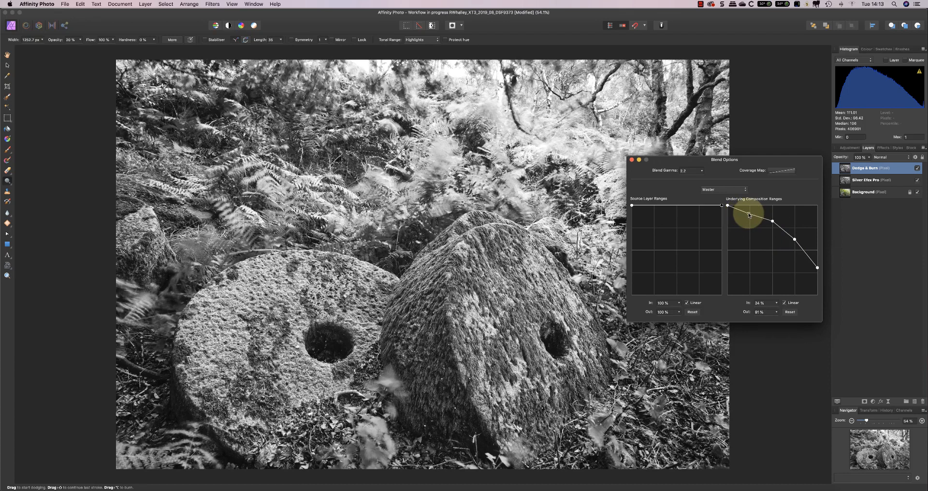
drag(748, 215, 729, 228)
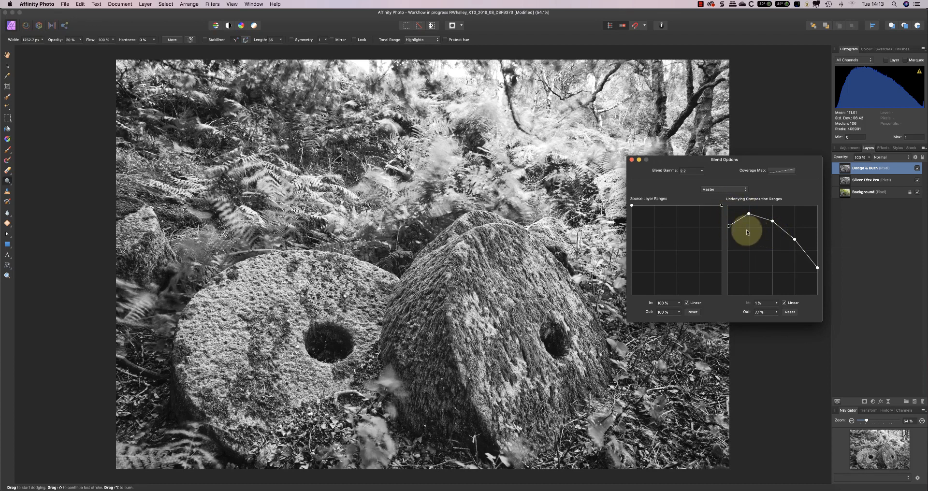
drag(747, 231, 816, 268)
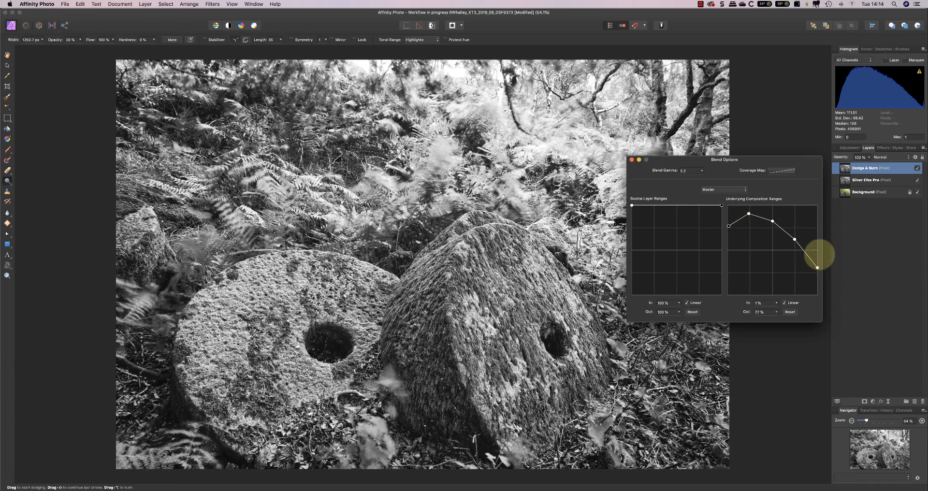
drag(818, 268, 773, 222)
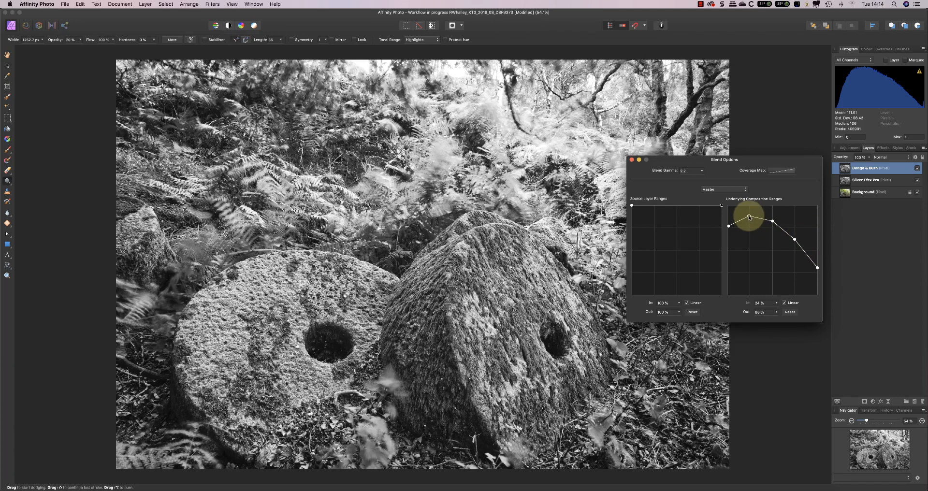
drag(748, 214, 749, 211)
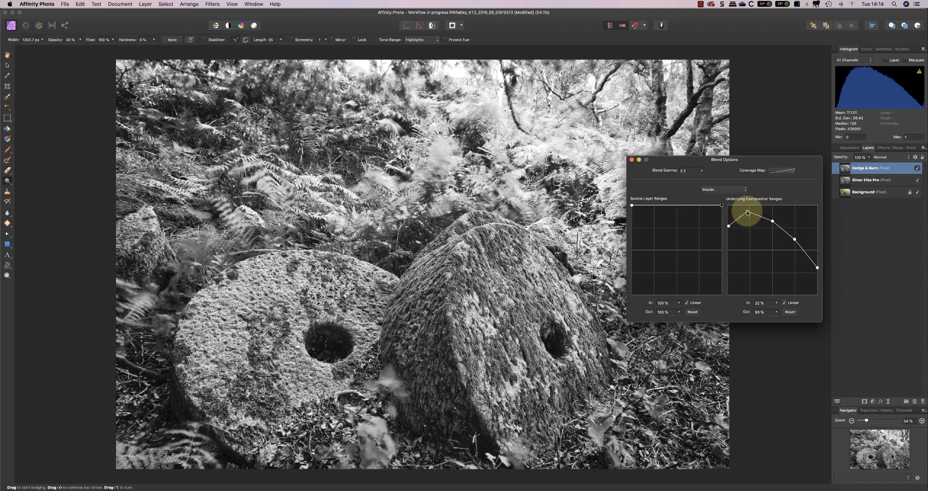
drag(747, 213, 796, 239)
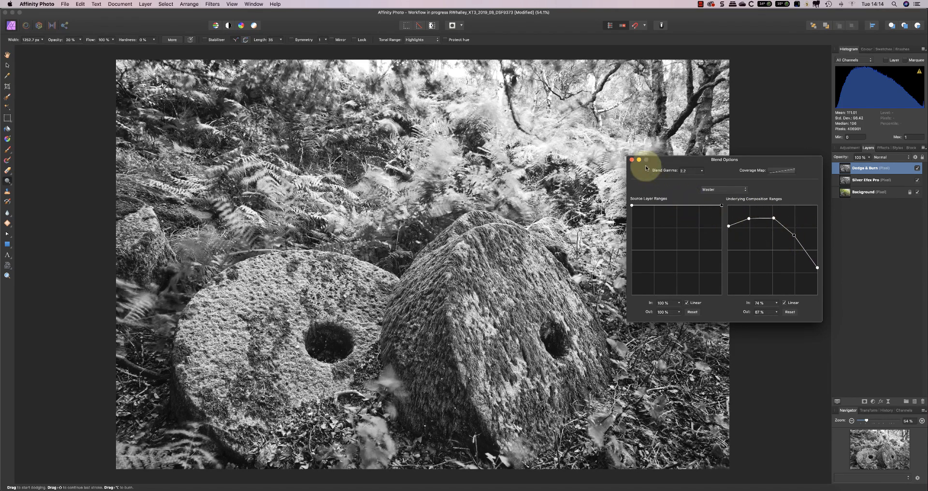
click(634, 159)
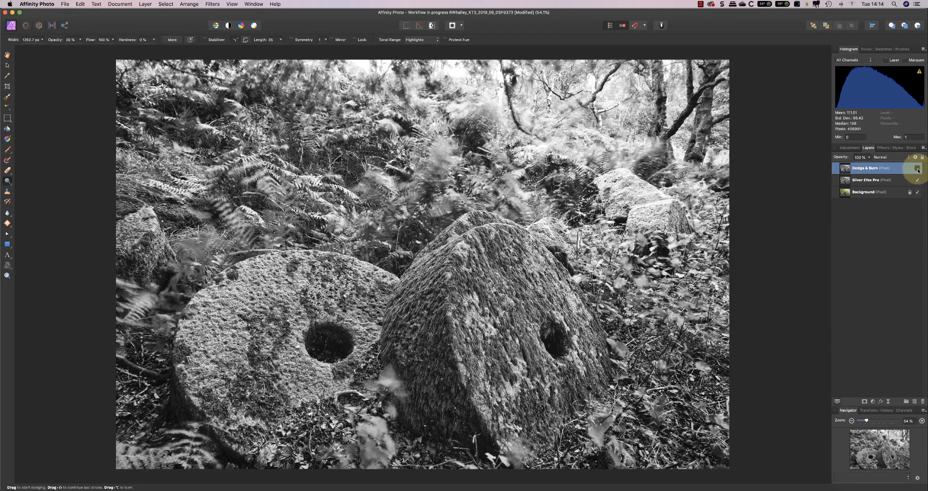
Step: Compare the layer on and off, then lower the Dodge & Burn layer's opacity to about 50%
click(918, 170)
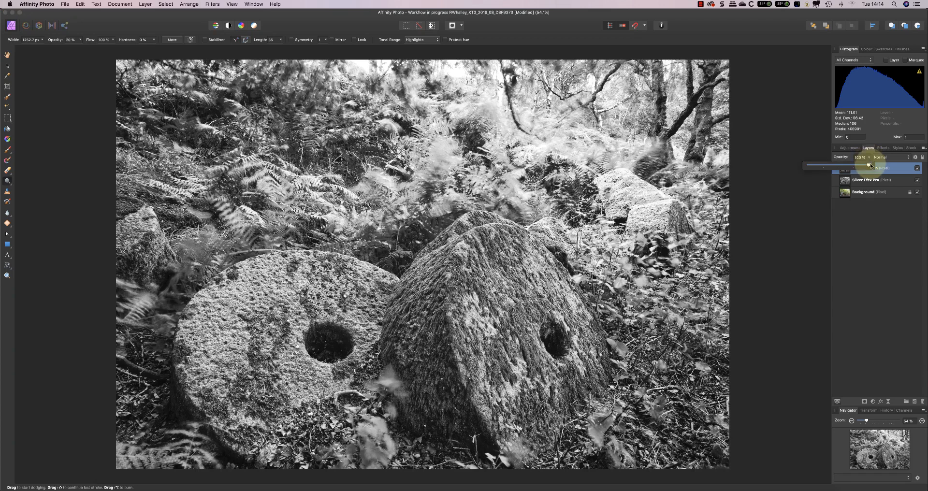
drag(868, 165, 829, 166)
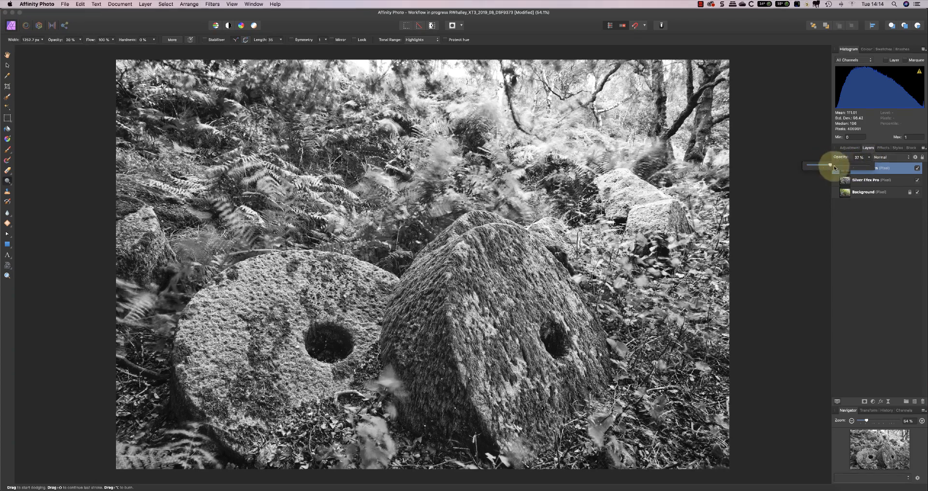
drag(811, 165, 867, 166)
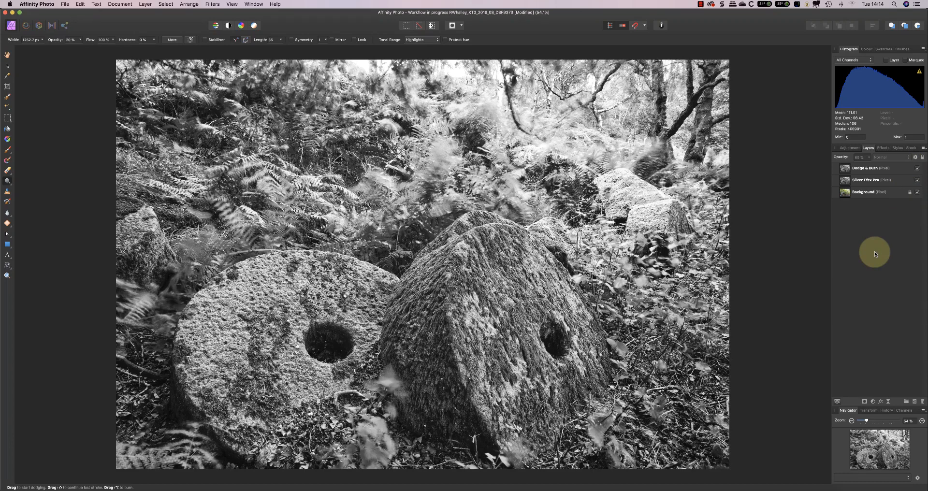
click(864, 169)
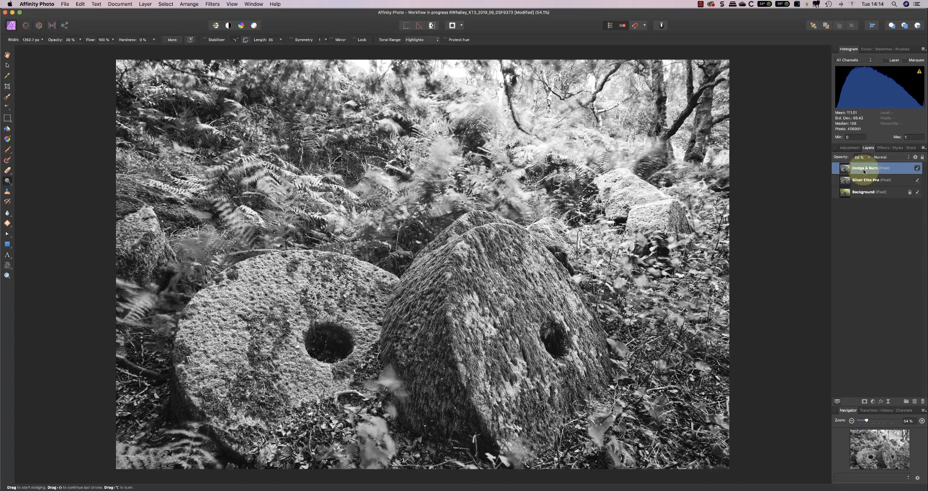
mouse_move(857, 257)
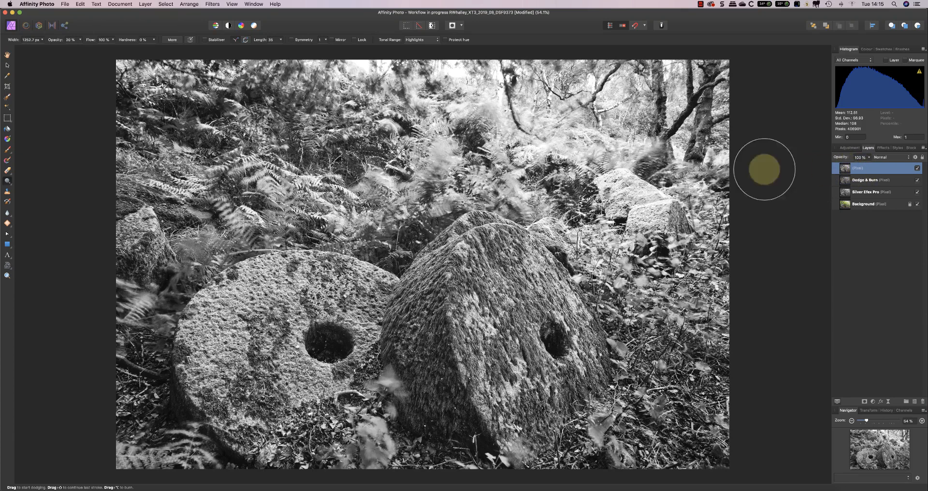
Step: Run Frequency Separation on the merged layer with a radius of about 24 px and apply it
click(212, 4)
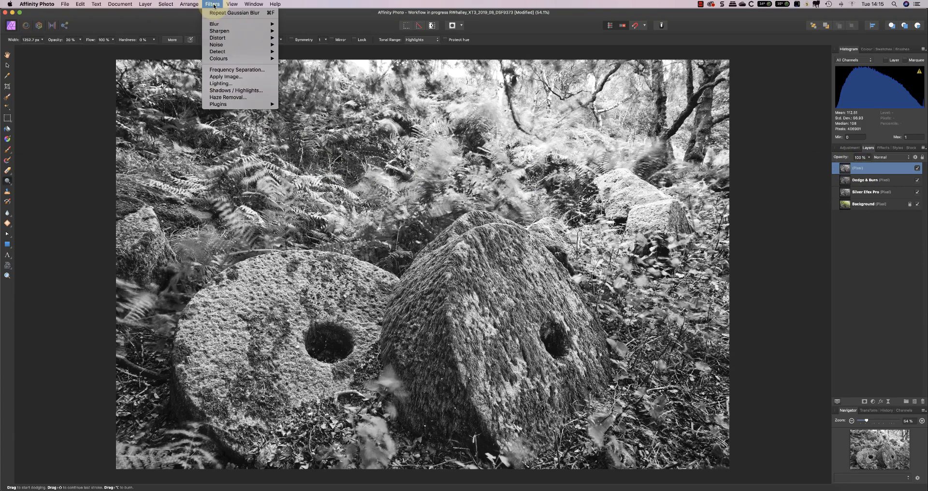
mouse_move(237, 70)
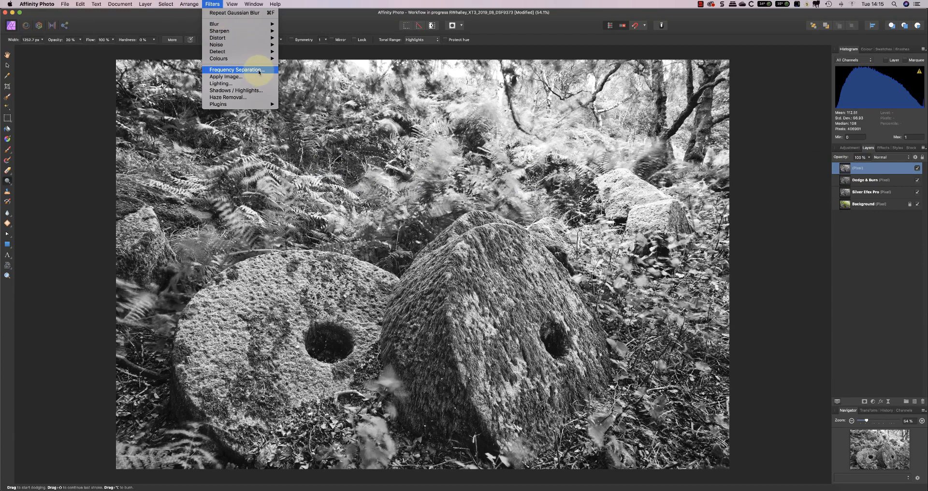
click(236, 70)
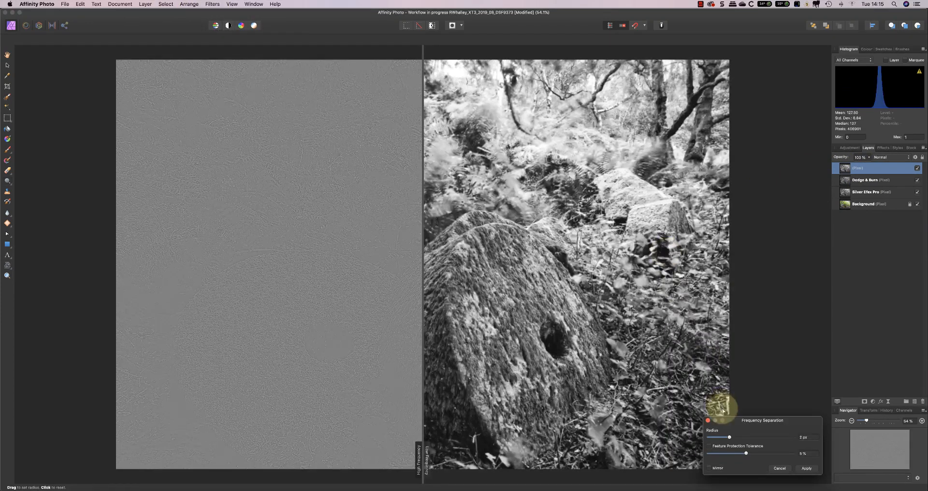
drag(728, 437, 743, 437)
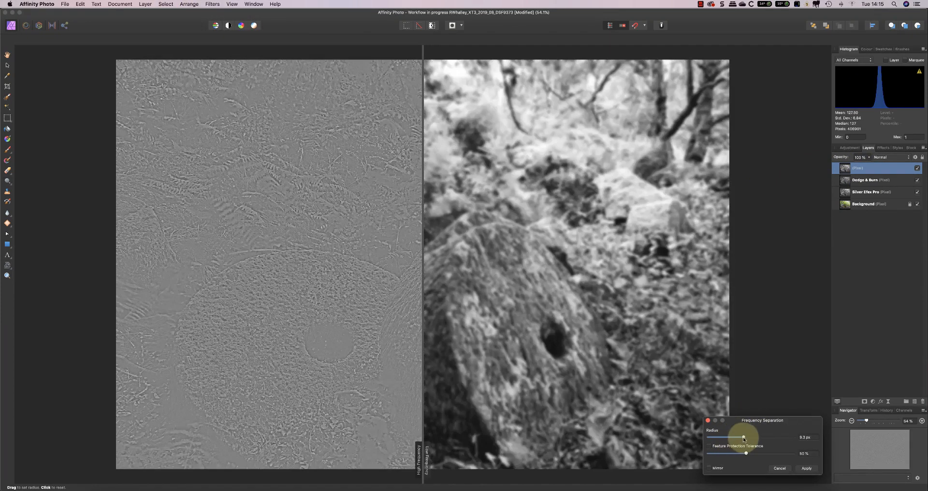
drag(742, 438, 766, 437)
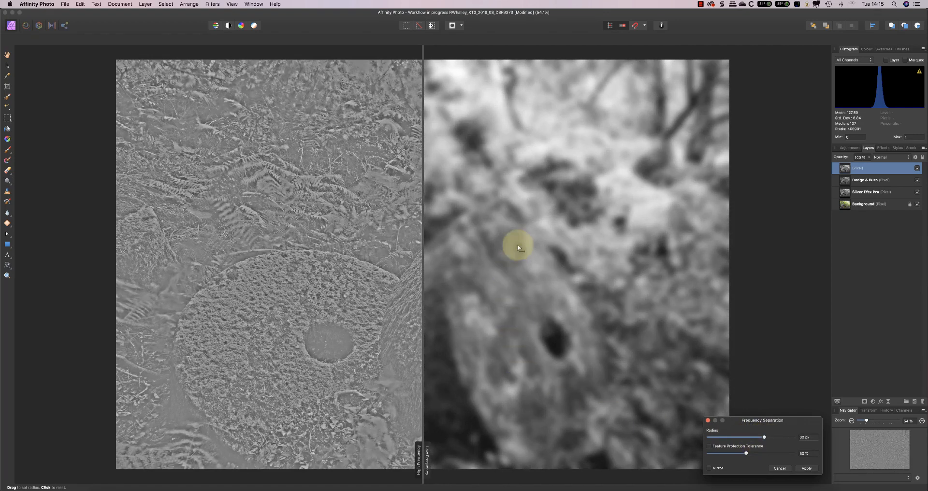
drag(764, 437, 758, 436)
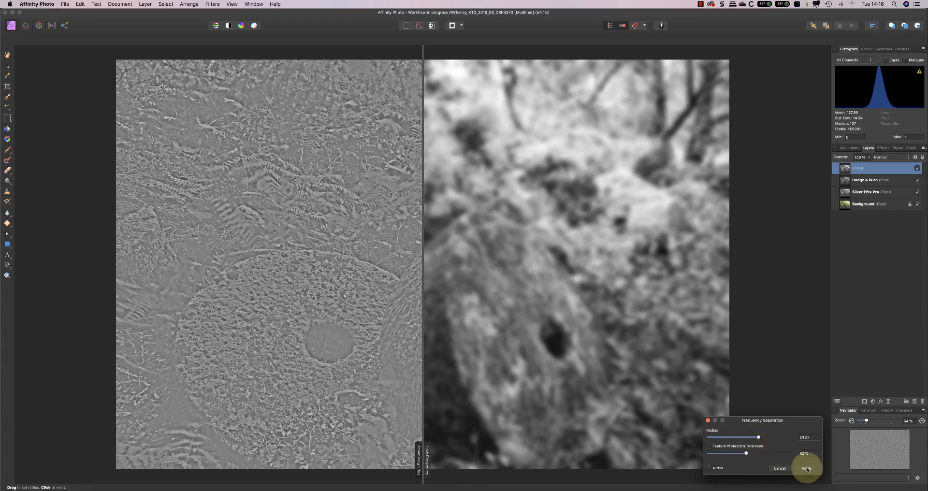
click(806, 468)
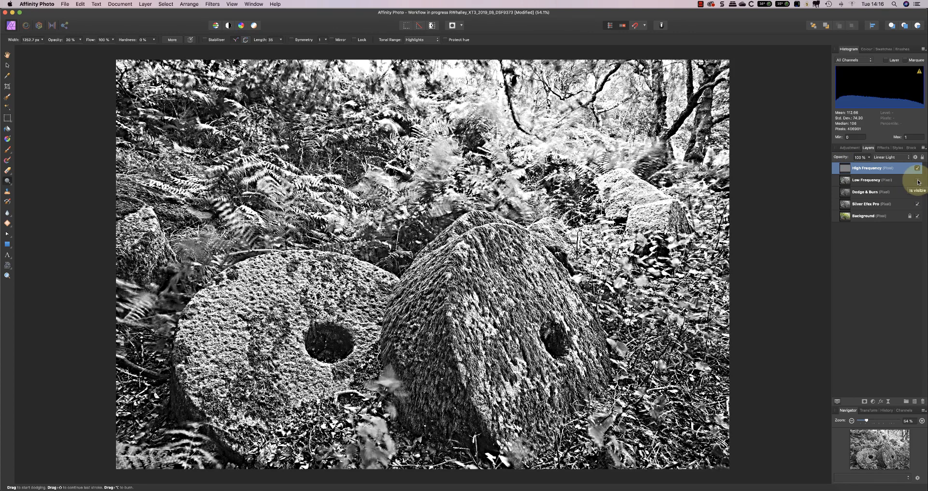
Step: Check the Low Frequency layer's visibility, expand the new group and select High Frequency
click(918, 180)
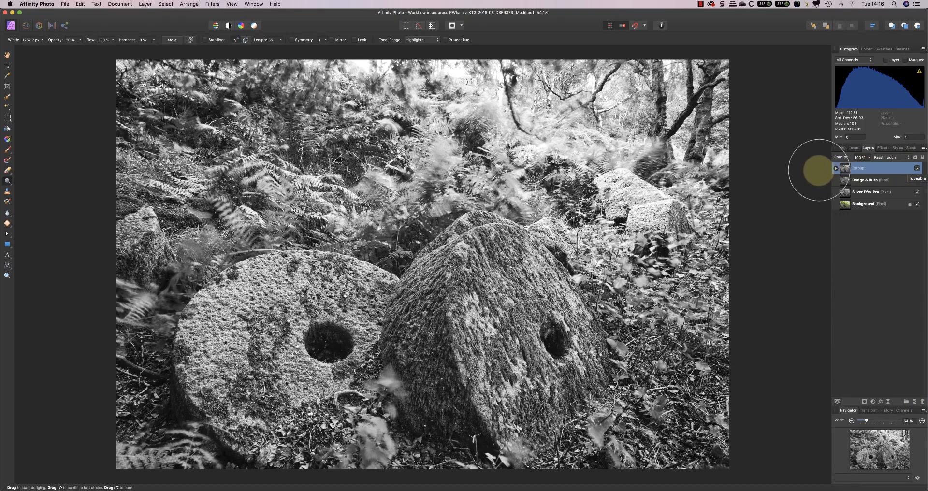
click(835, 168)
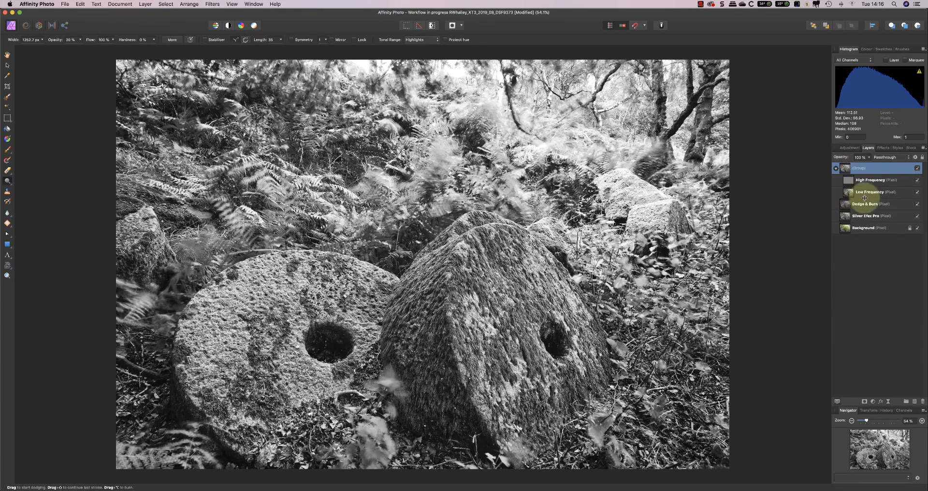
click(870, 179)
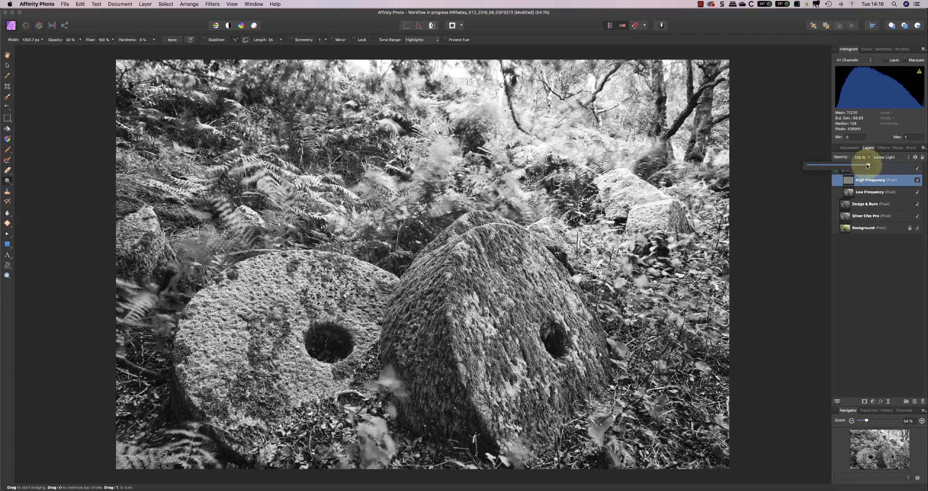
Step: Lower the High Frequency layer's opacity to roughly 40% to soften the stone texture
drag(869, 165, 858, 165)
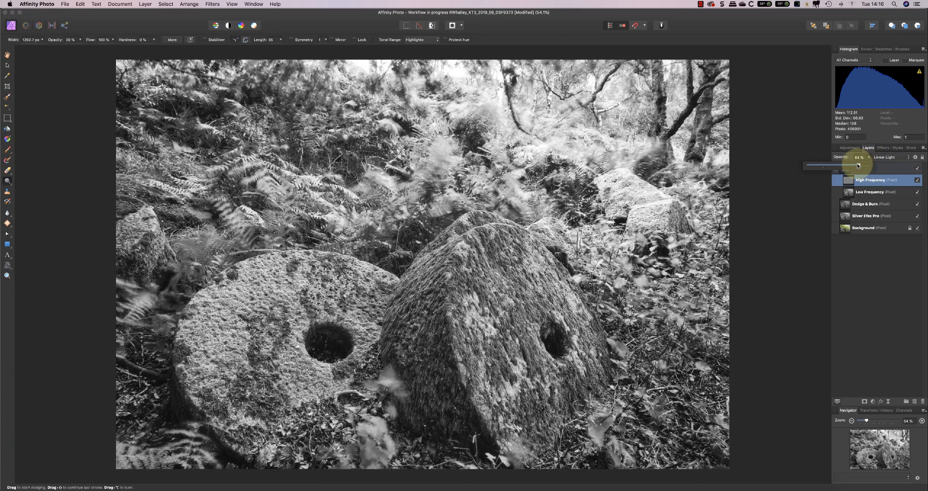
drag(858, 165, 843, 166)
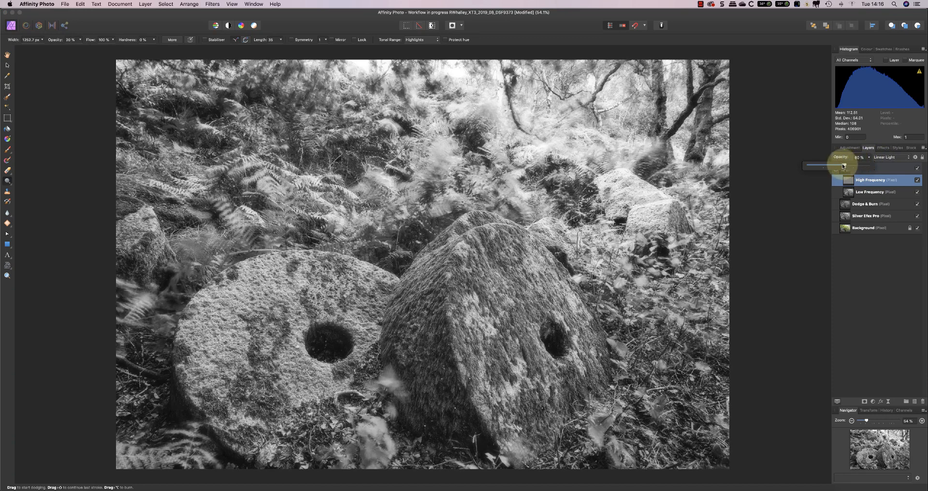
drag(843, 165, 853, 165)
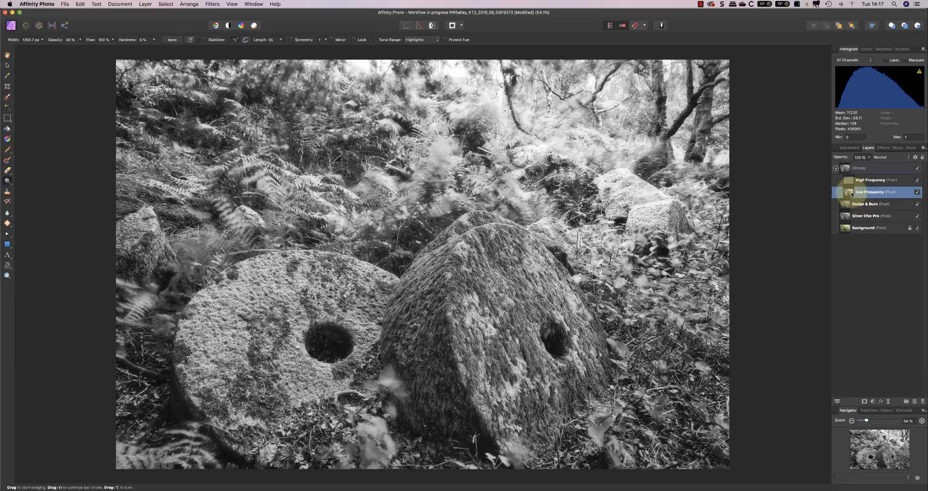
Step: Duplicate Low Frequency with Cmd+J and blend the copy in Soft Light at about 33% opacity
key(cmd+j)
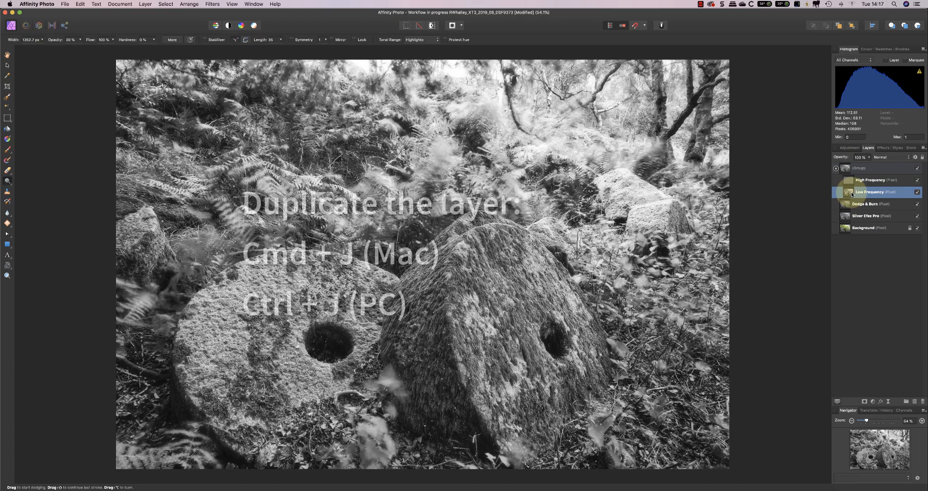
key(cmd+j)
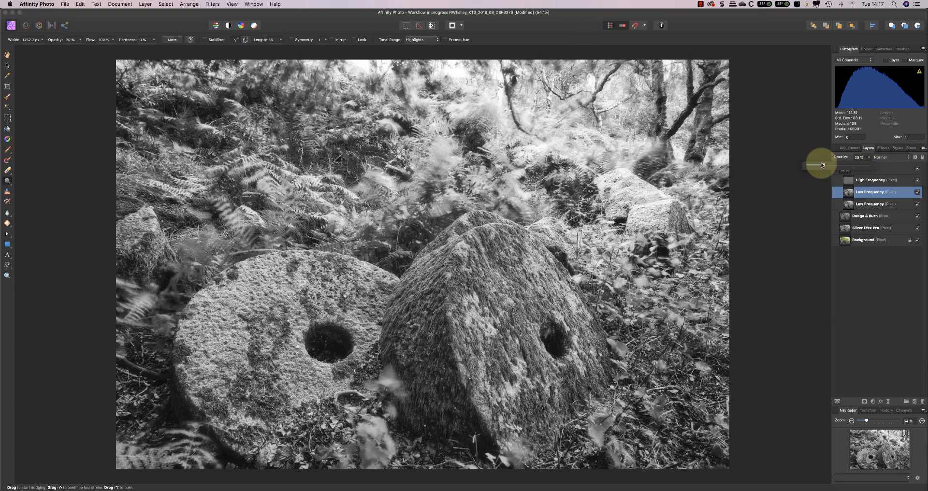
click(888, 157)
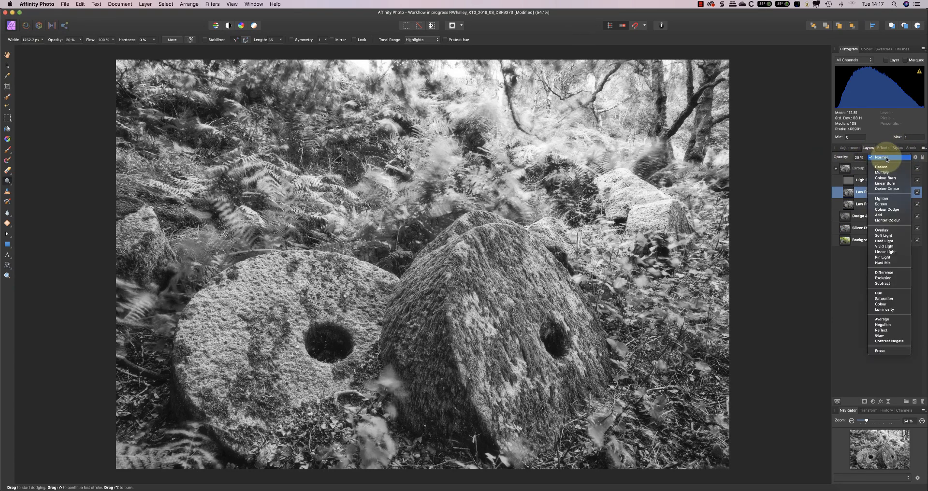
mouse_move(884, 236)
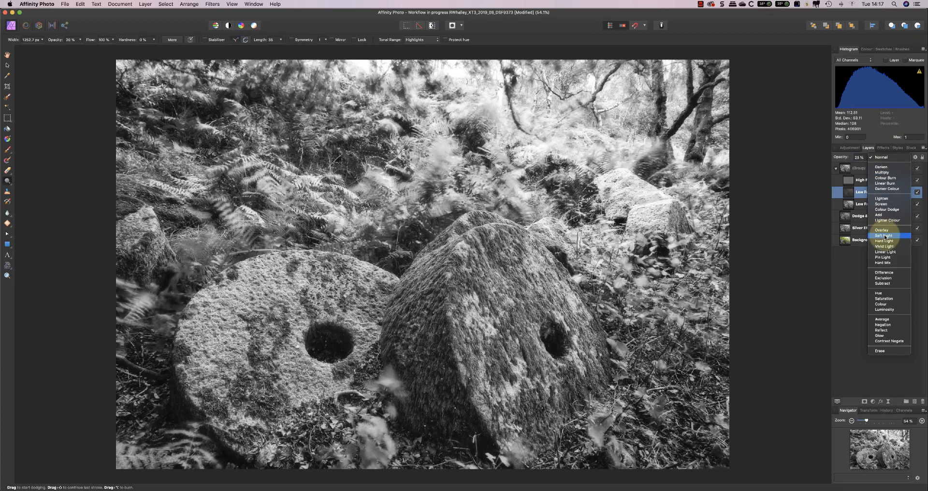
click(884, 234)
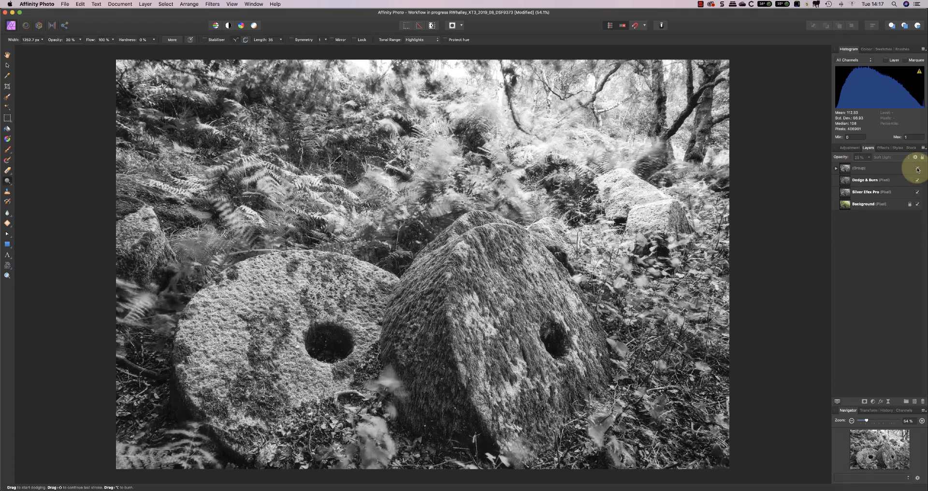
Step: Collapse the glow group and select it to reach its blend range settings
click(918, 168)
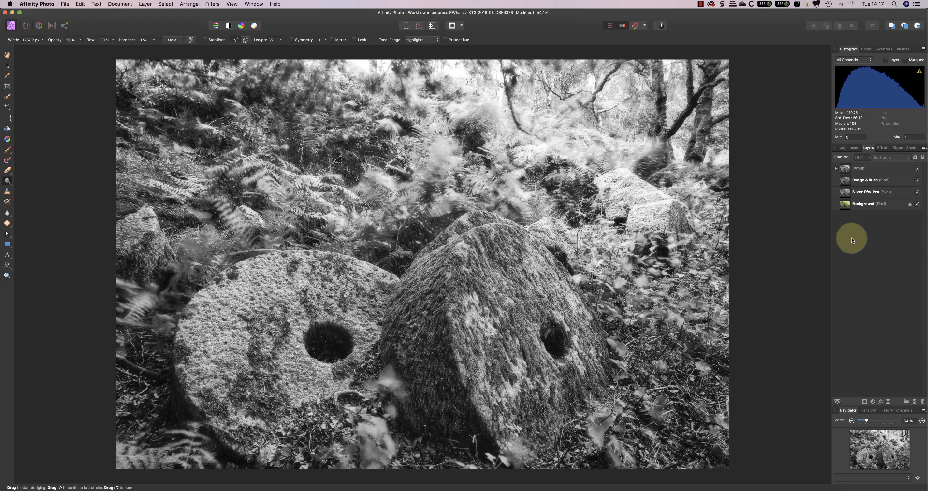
click(864, 169)
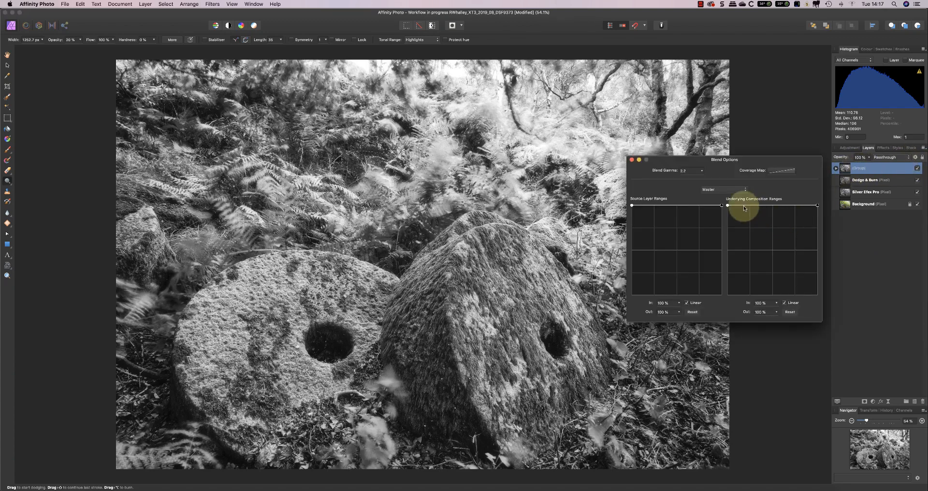
Step: Pull the underlying blend range's shadow end to 0% and raise a midtone point
drag(727, 205, 727, 296)
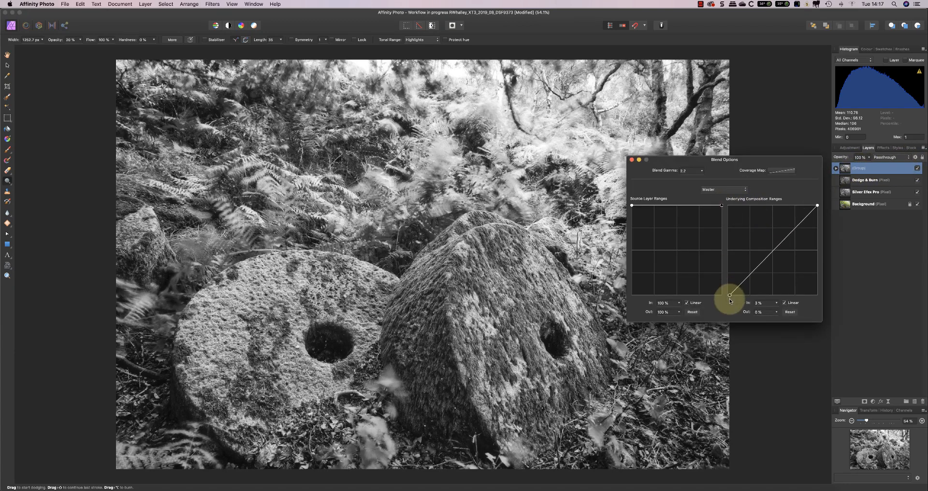
drag(730, 296, 722, 296)
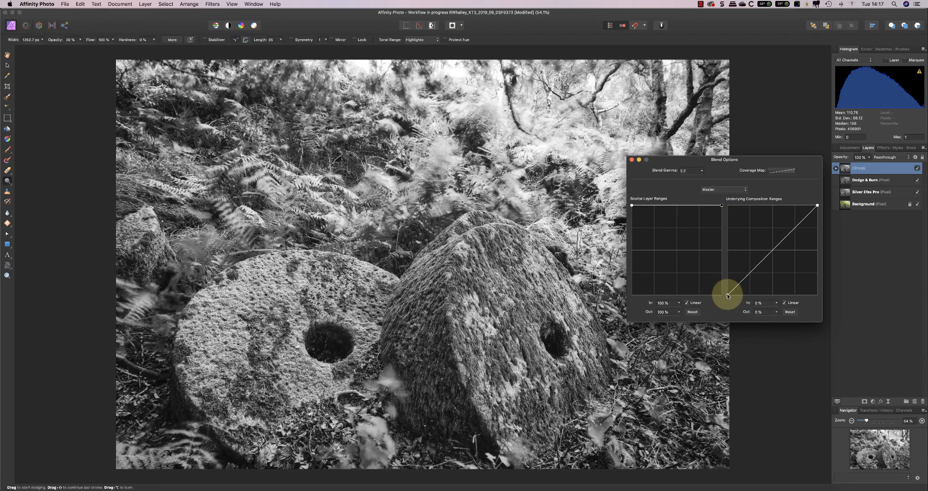
drag(727, 296, 724, 281)
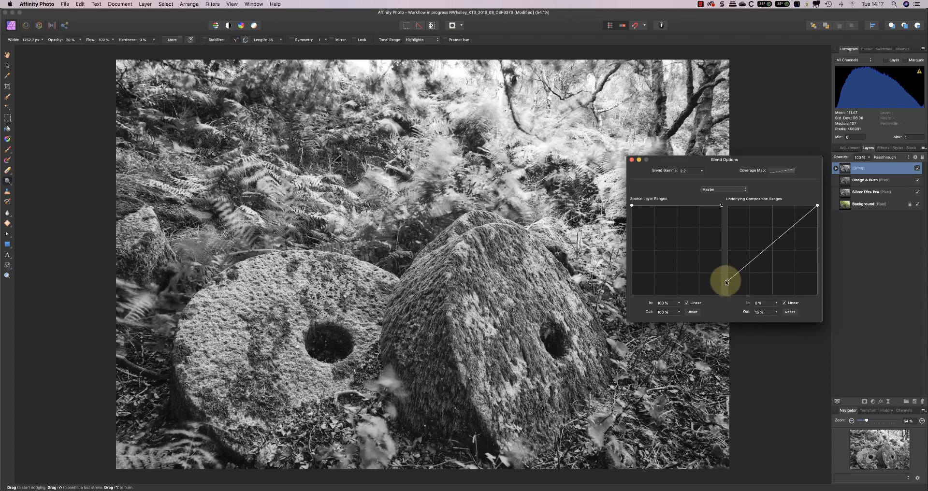
drag(726, 283, 726, 274)
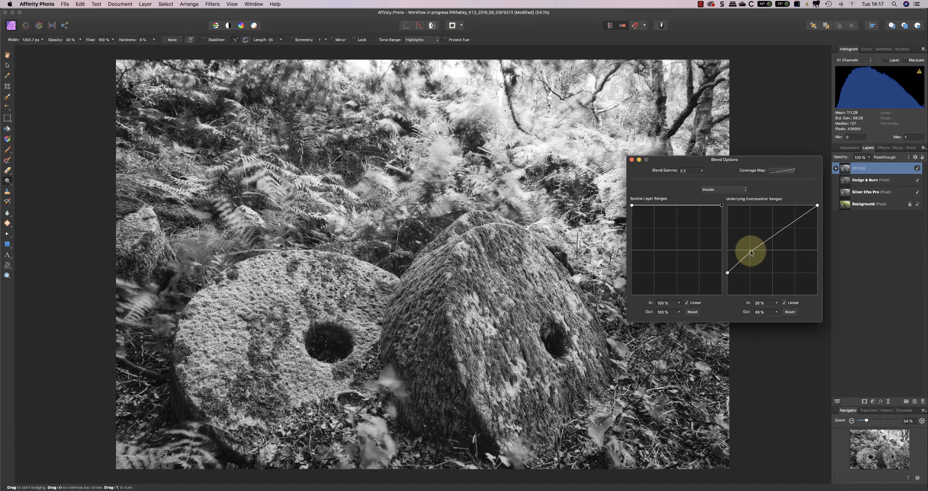
drag(750, 252, 764, 242)
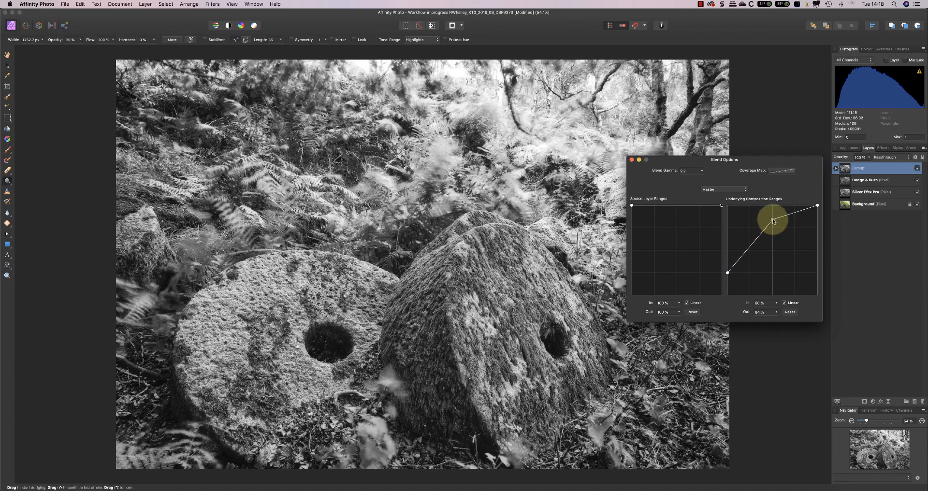
Step: Shape the rising curve with a steeper shadow ramp and a highlight point at full output
drag(774, 221, 749, 240)
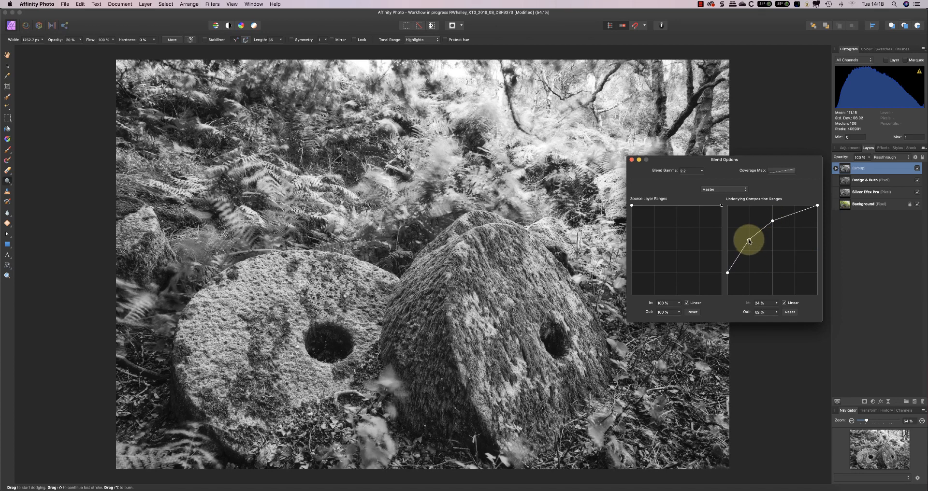
drag(748, 240, 727, 273)
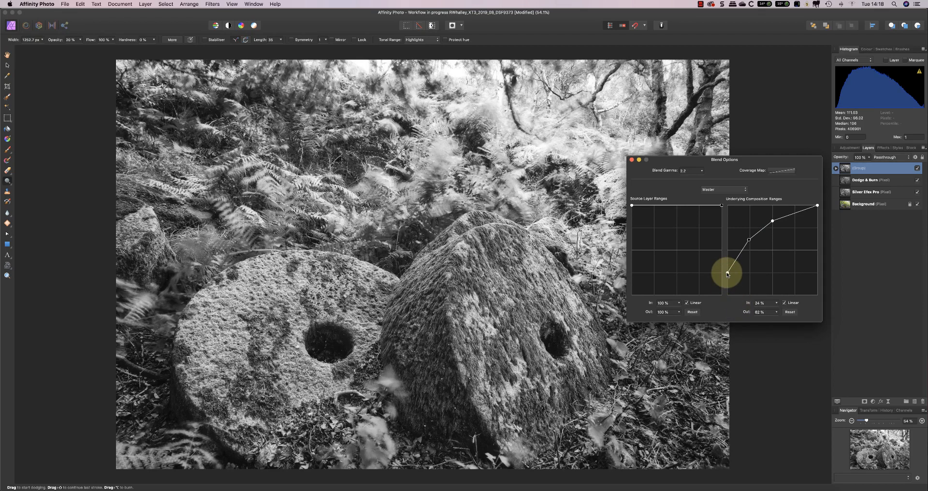
mouse_move(730, 277)
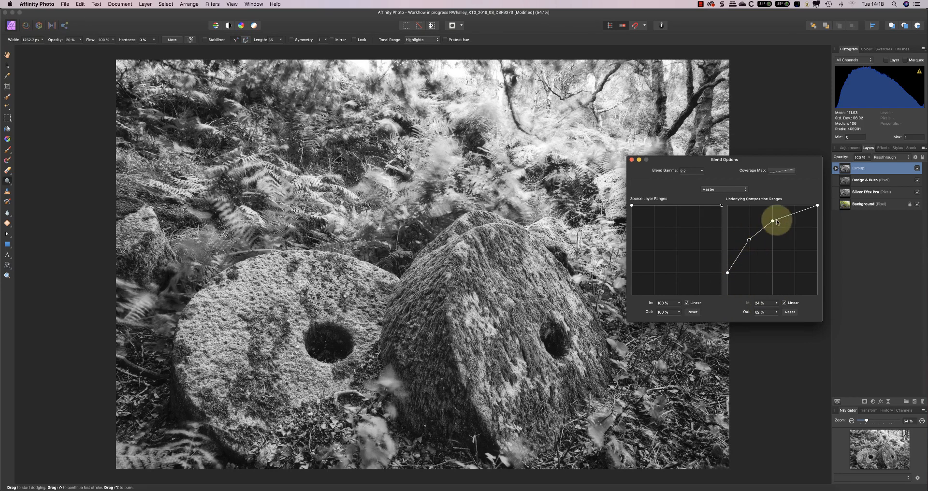
drag(777, 222, 750, 236)
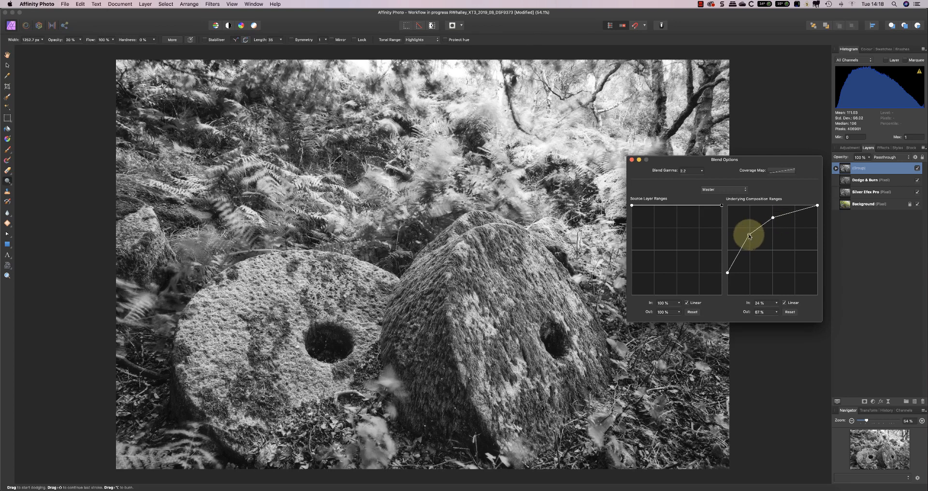
drag(750, 237, 750, 231)
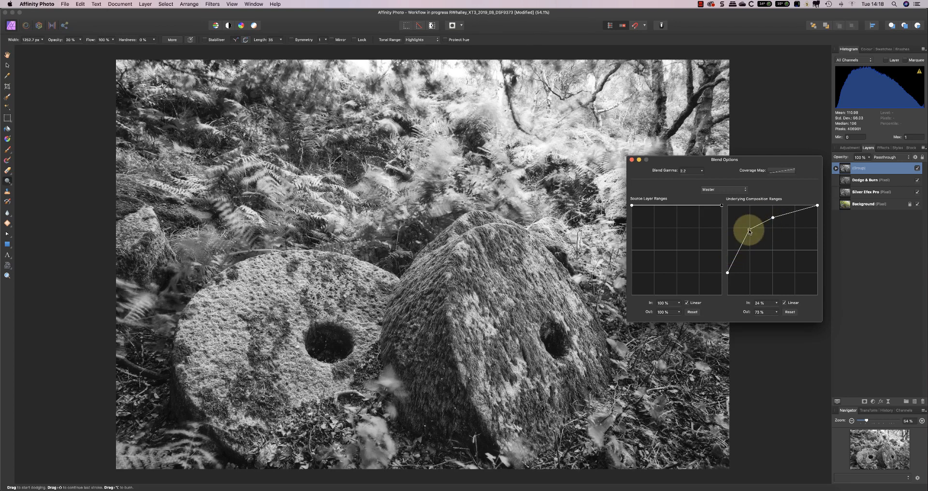
drag(750, 231, 818, 206)
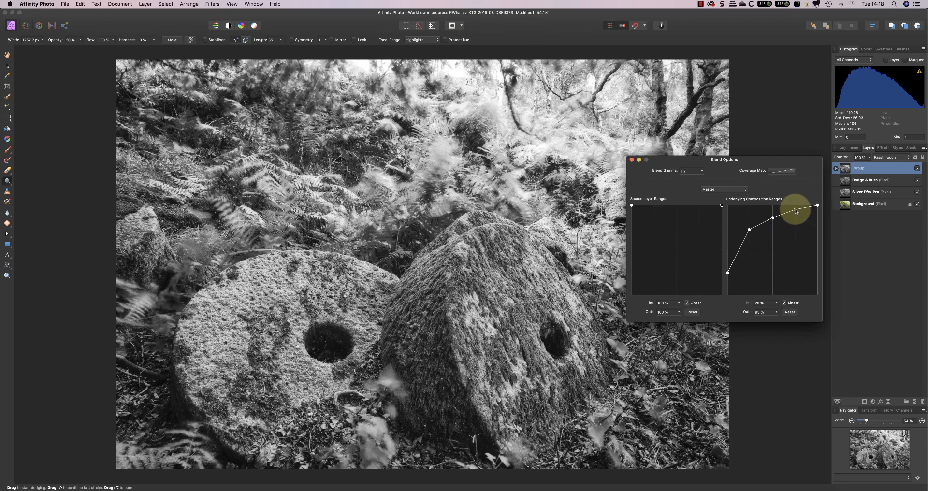
drag(795, 212, 796, 207)
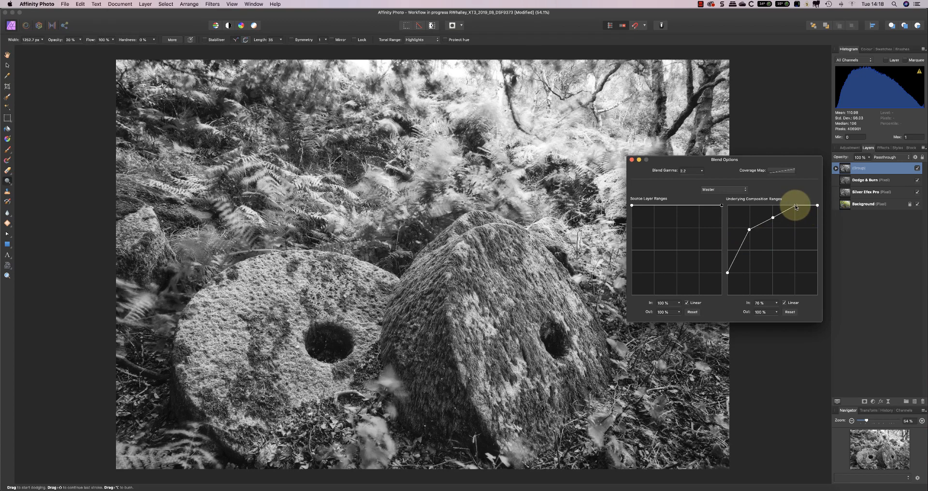